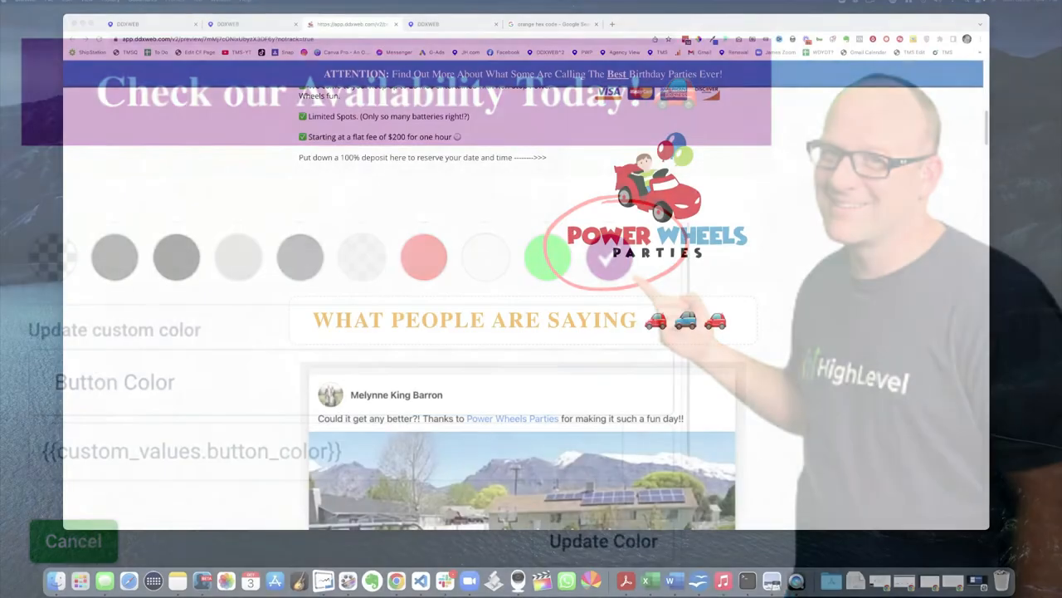
Step: Locate the Headline Bold Color entry in Settings > Custom Values
left_click(73, 541)
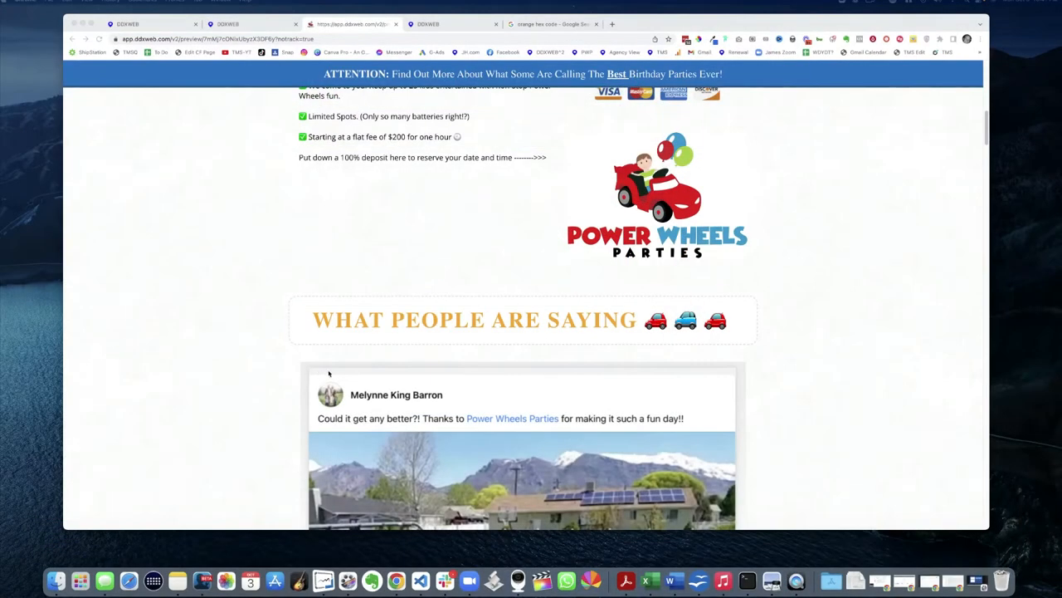
mouse_move(715, 405)
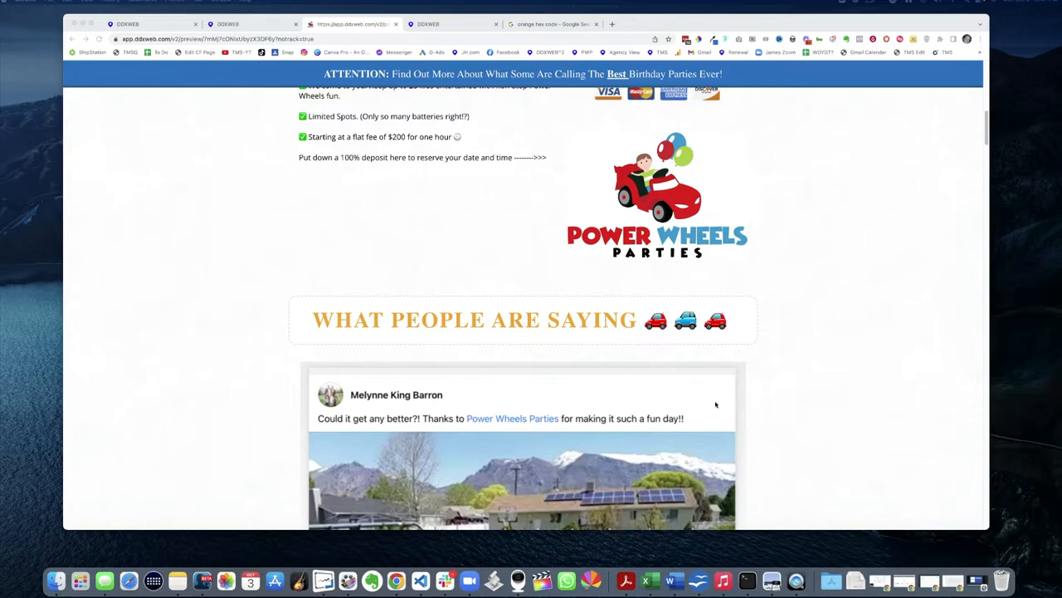
mouse_move(451, 333)
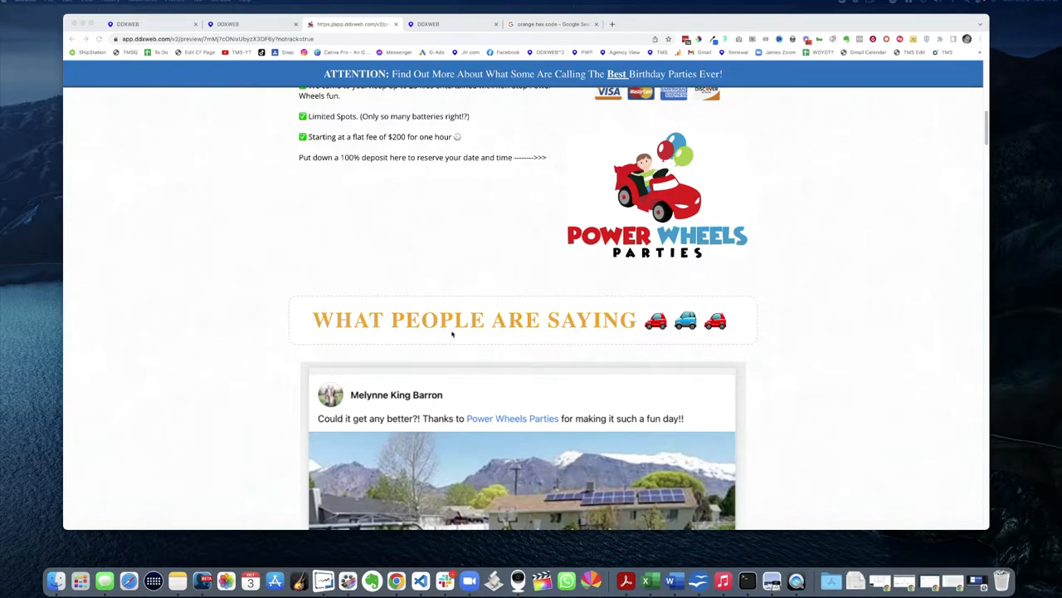
scroll("up", 3)
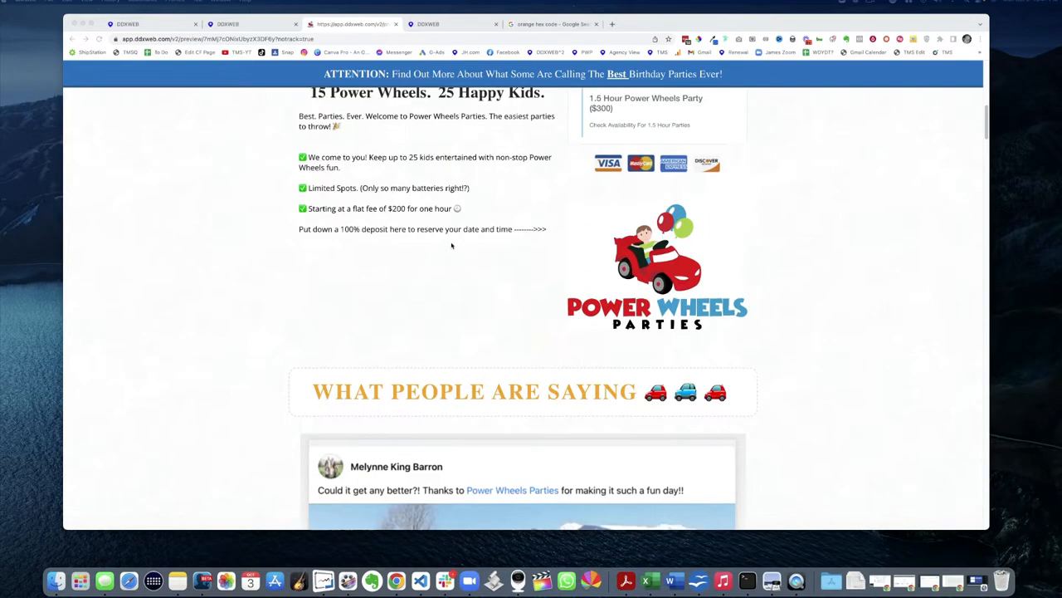
scroll("down", 3)
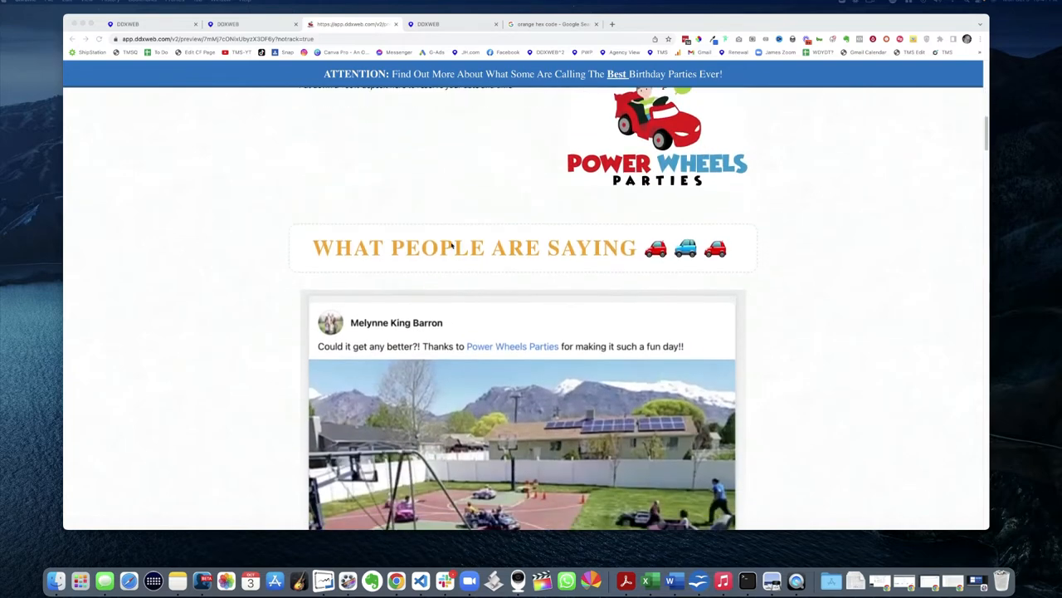
scroll("down", 3)
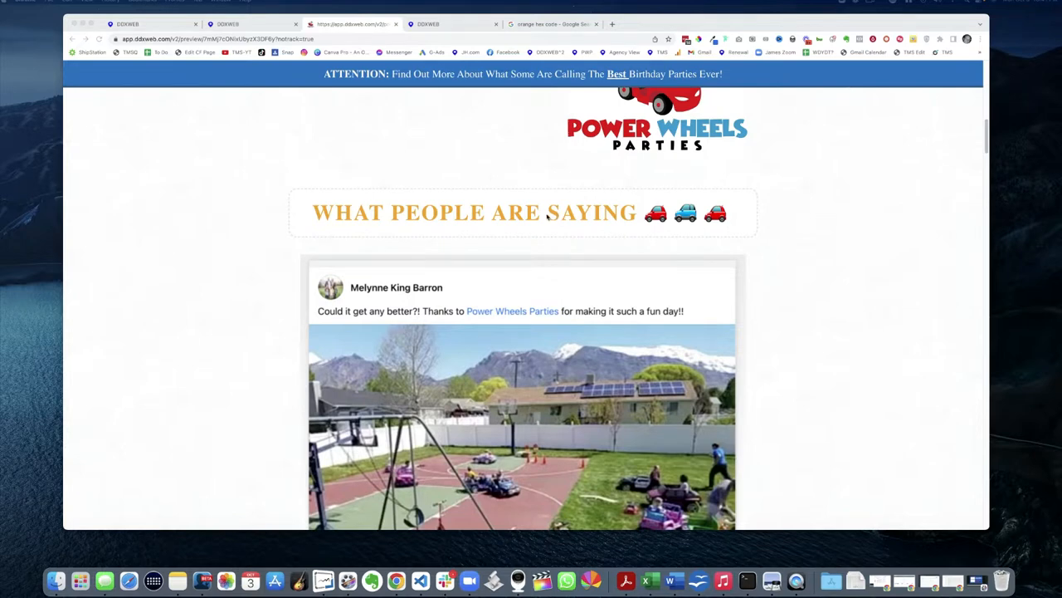
mouse_move(462, 179)
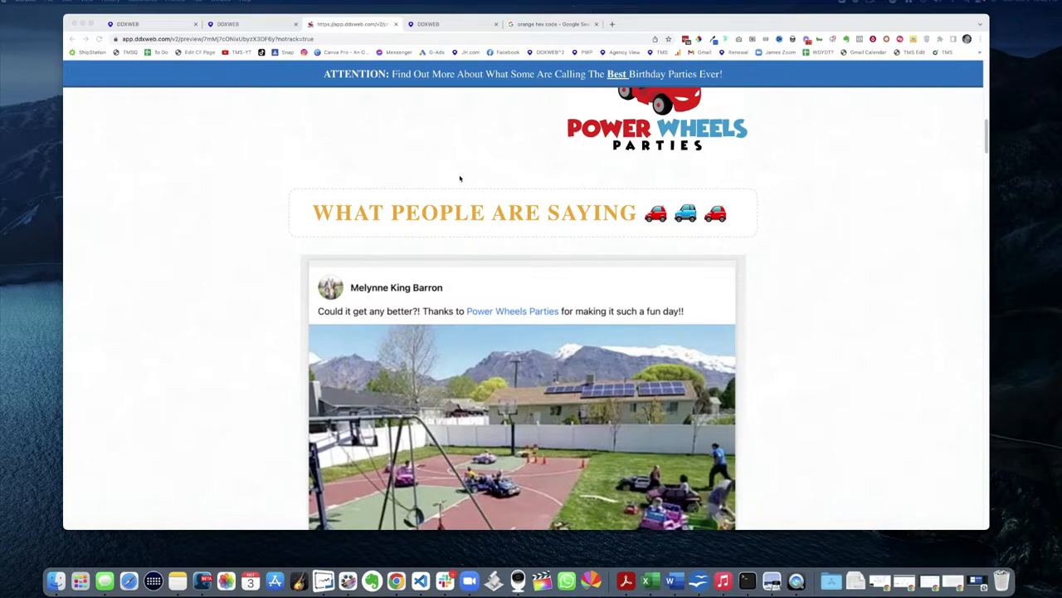
mouse_move(481, 43)
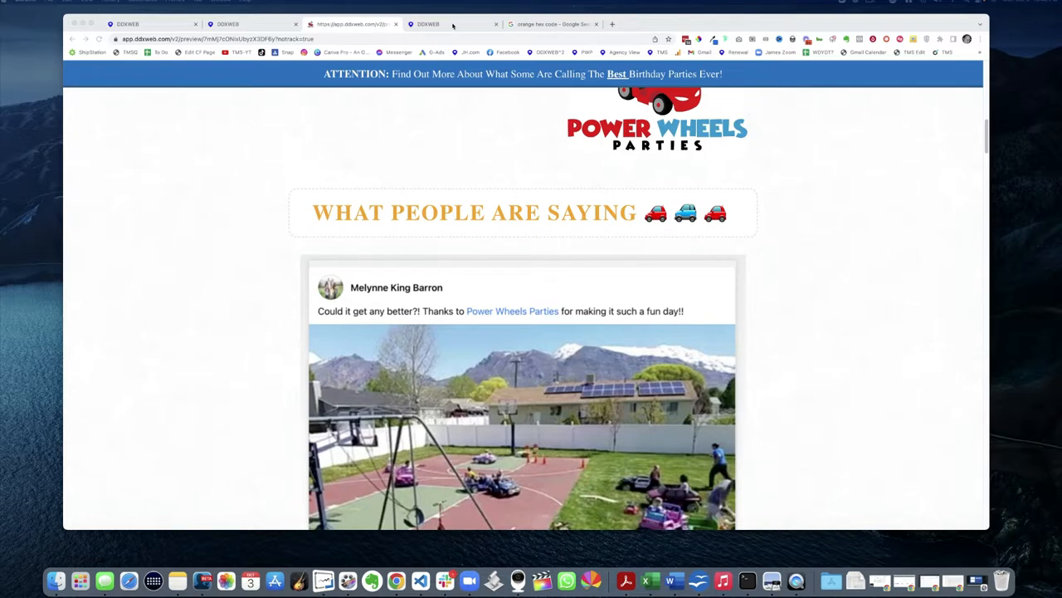
left_click(428, 23)
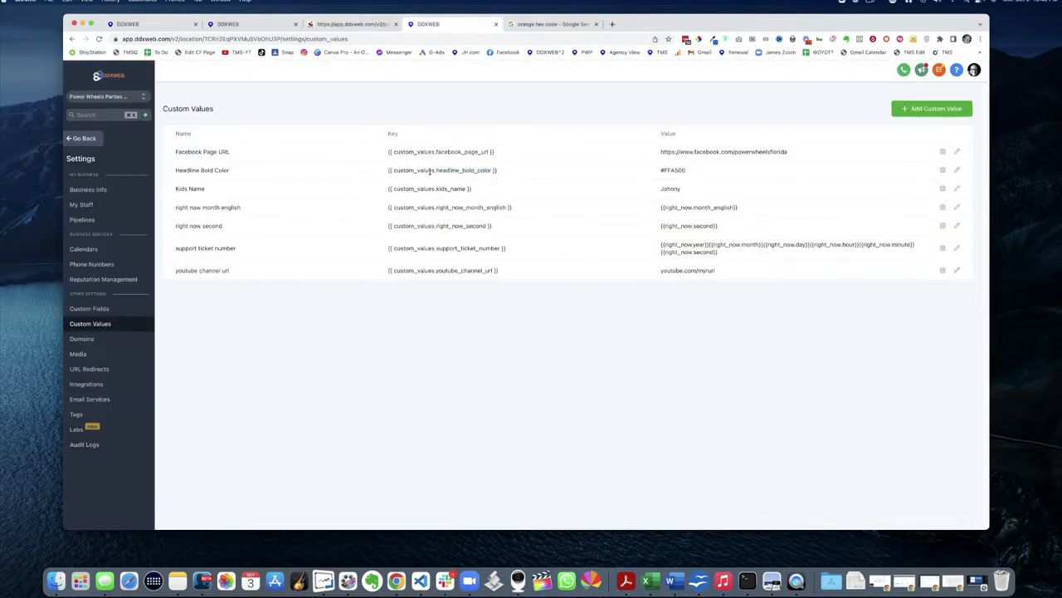
double_click(457, 169)
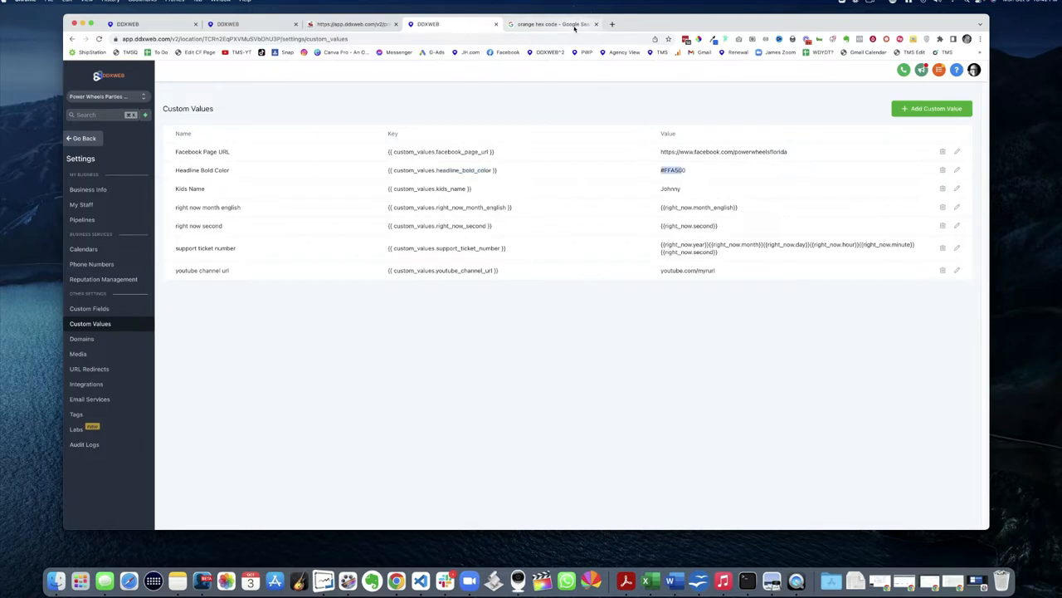
left_click(551, 23)
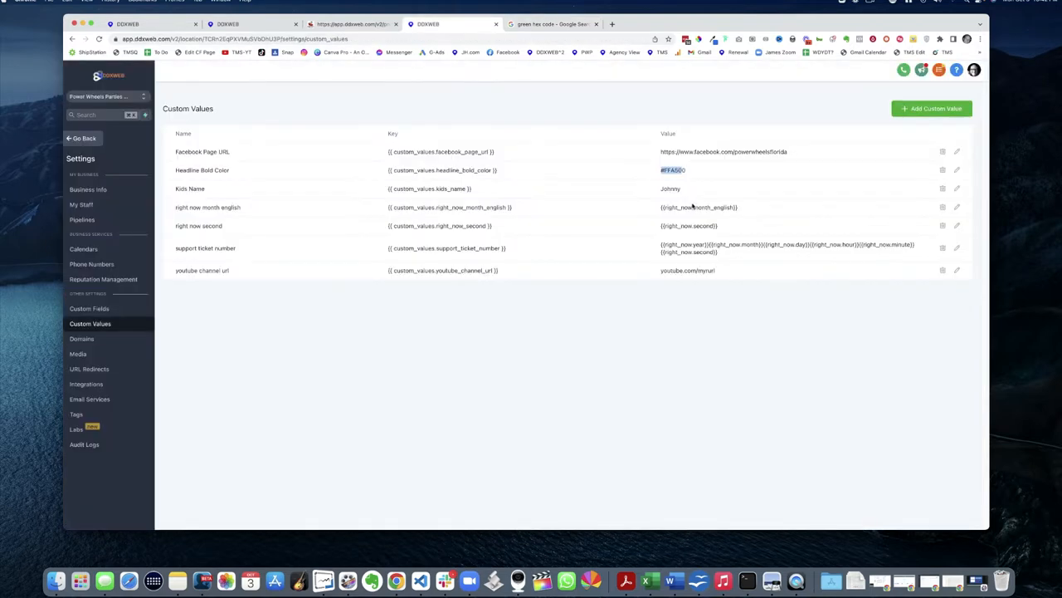
Step: Edit Headline Bold Color to #00FF00 and save it
left_click(956, 169)
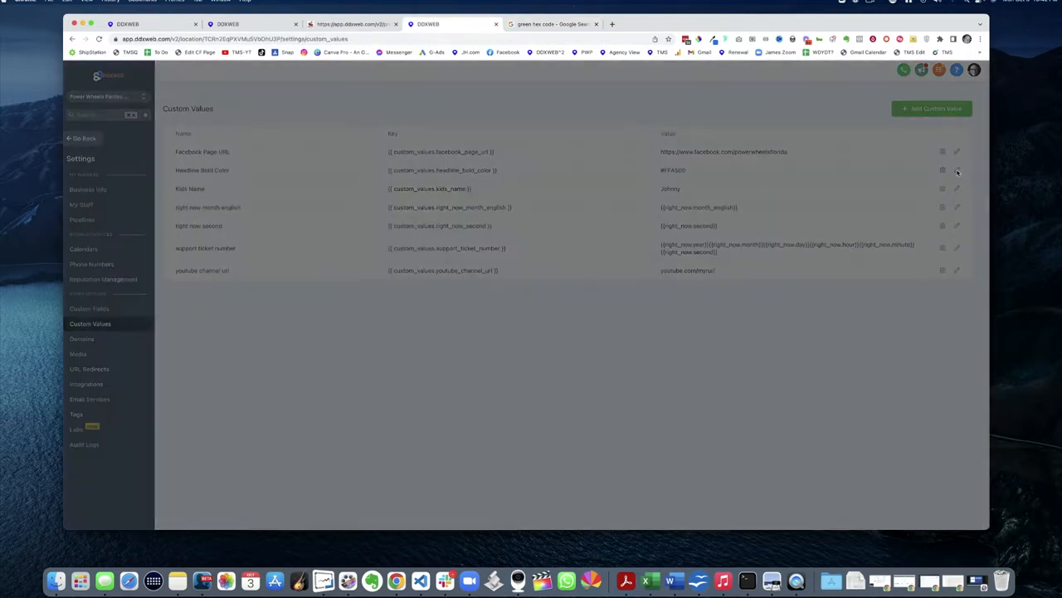
left_click(956, 169)
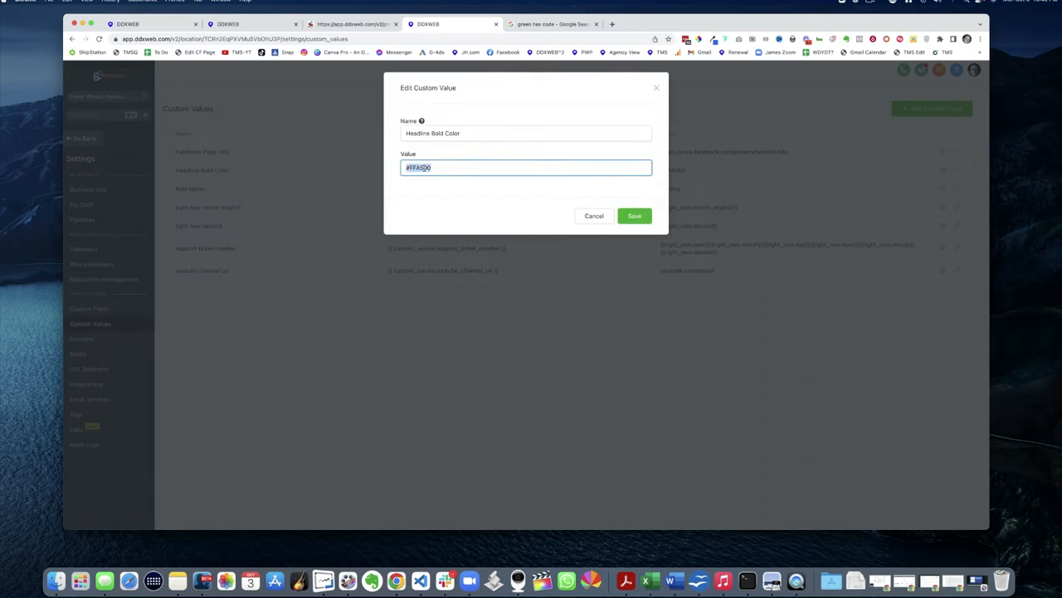
type("#00FF00")
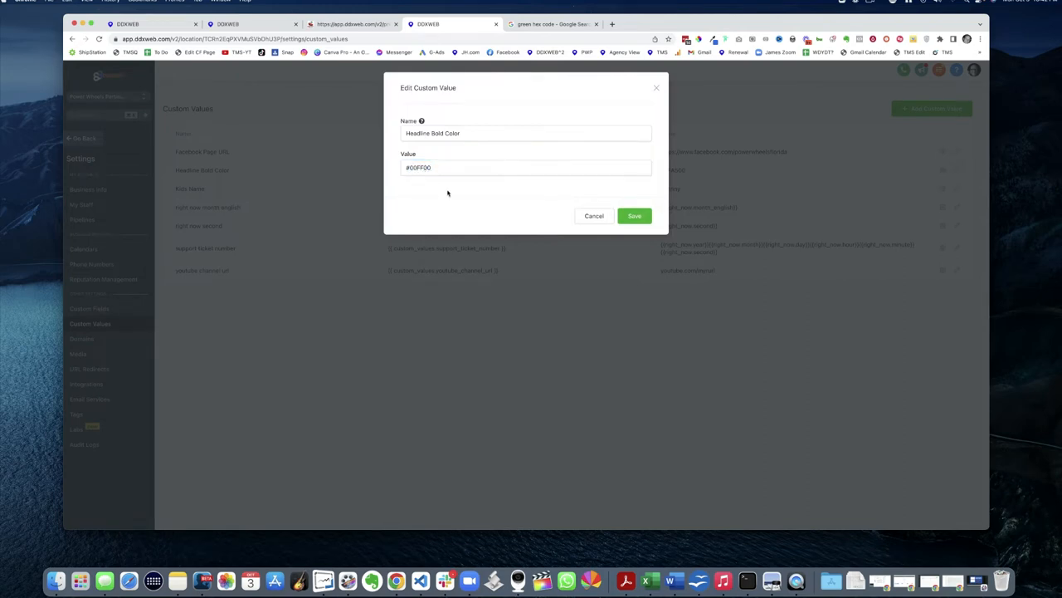
left_click(634, 216)
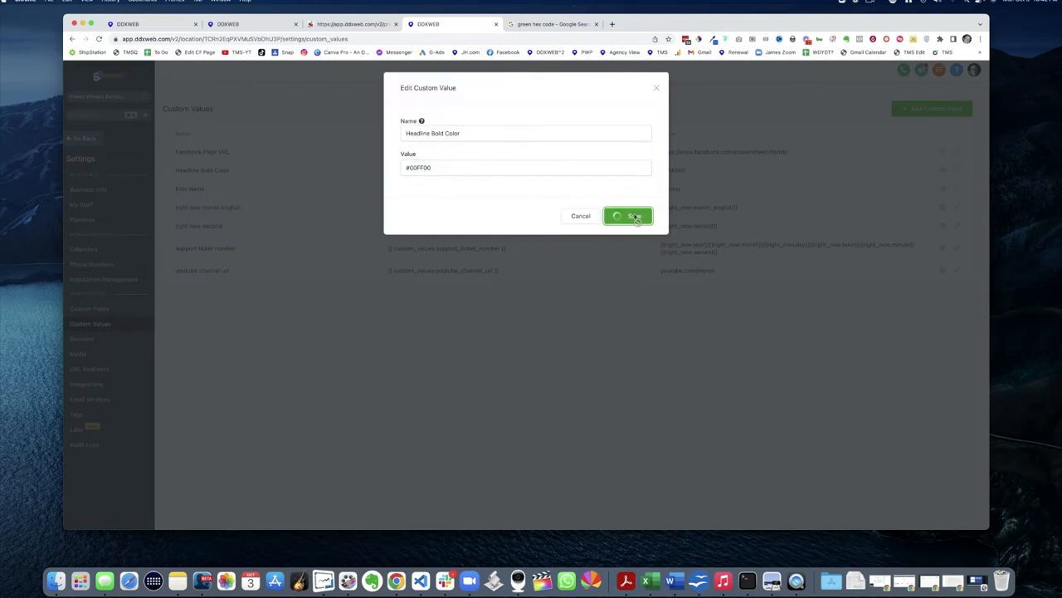
left_click(628, 216)
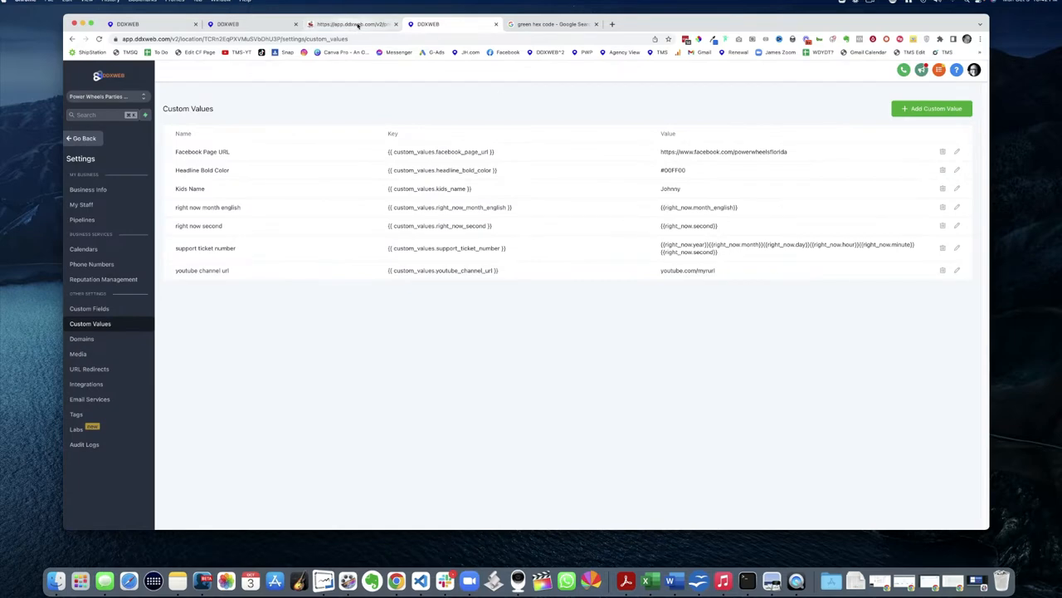
Step: Scroll the funnel page past the gallery to the Check our Availability Today! button, then go to Google
left_click(352, 23)
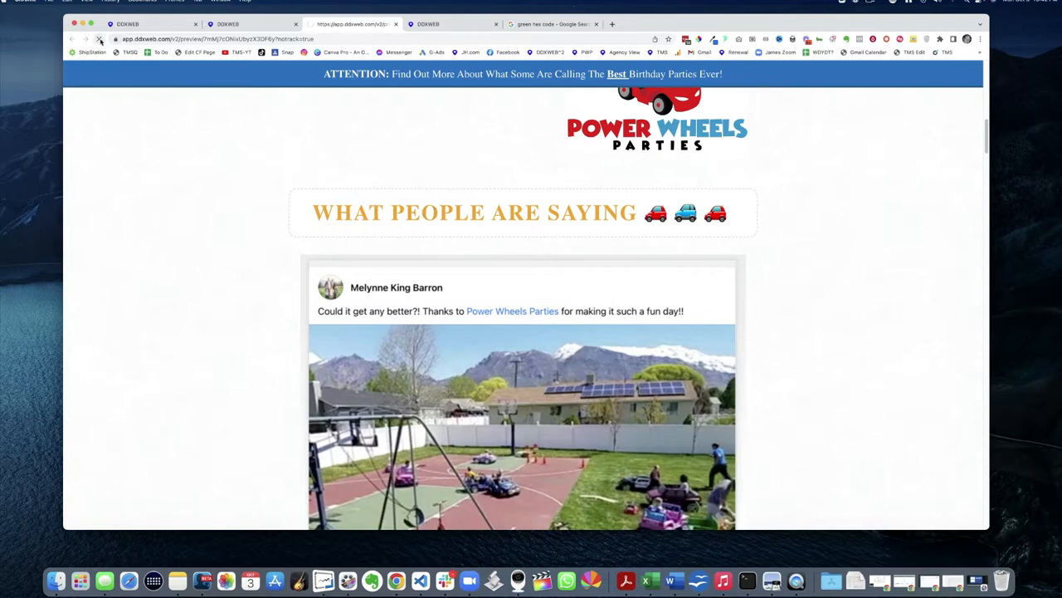
scroll("down", 3)
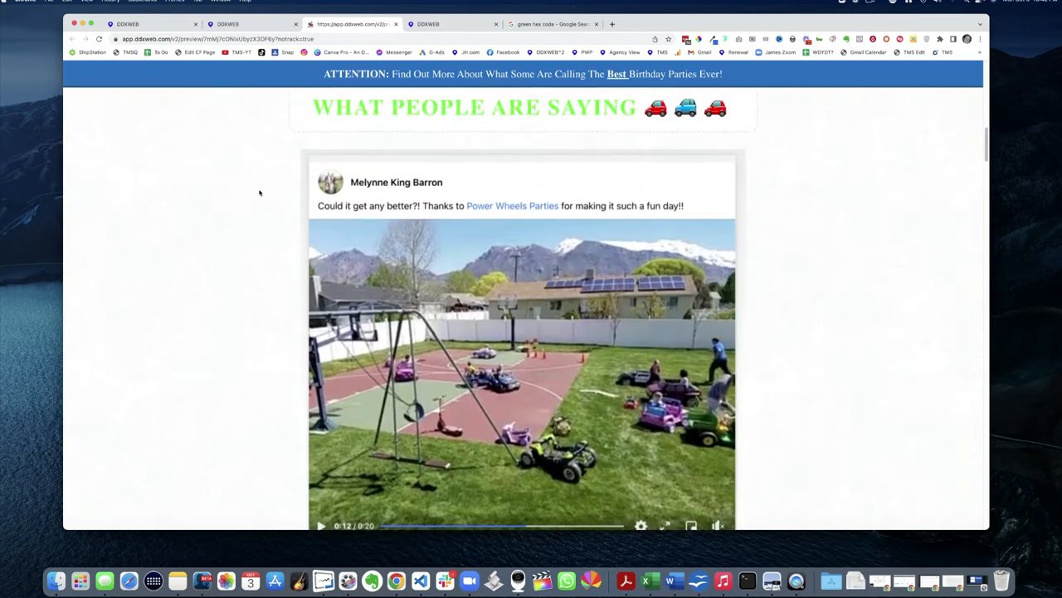
scroll("down", 3)
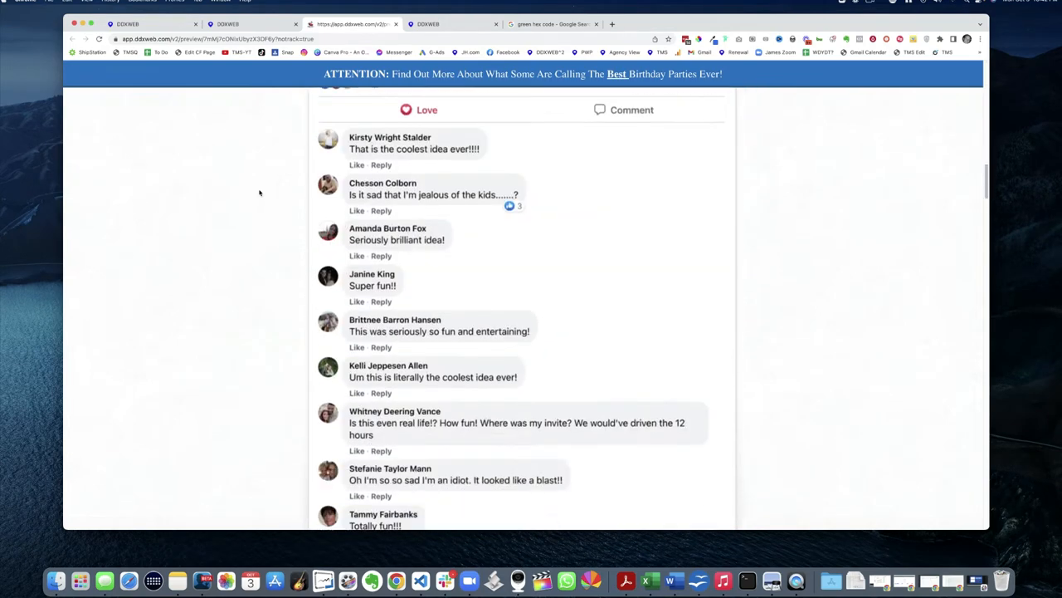
scroll("down", 3)
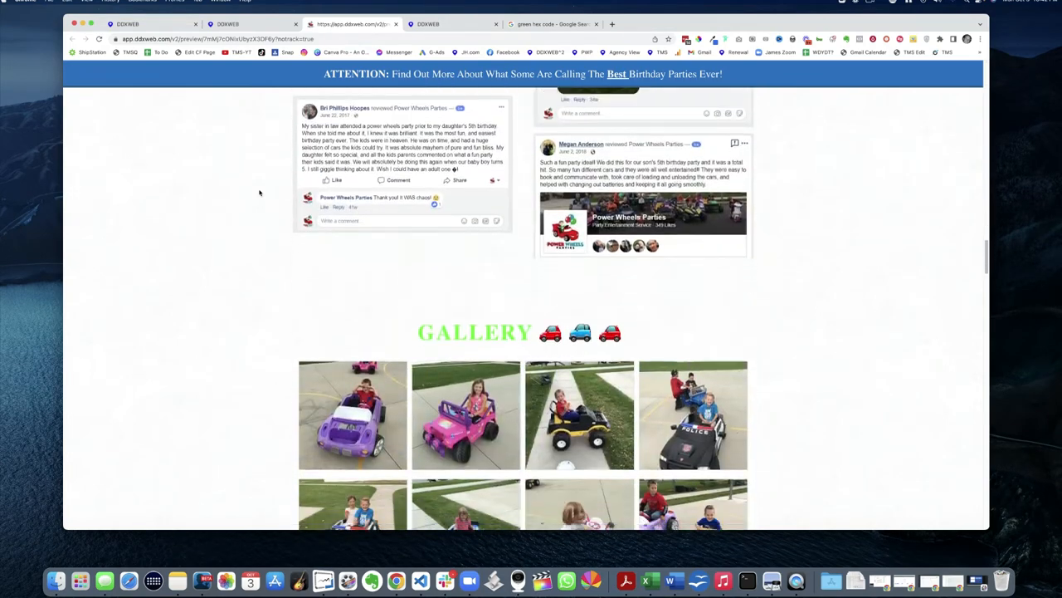
scroll("down", 3)
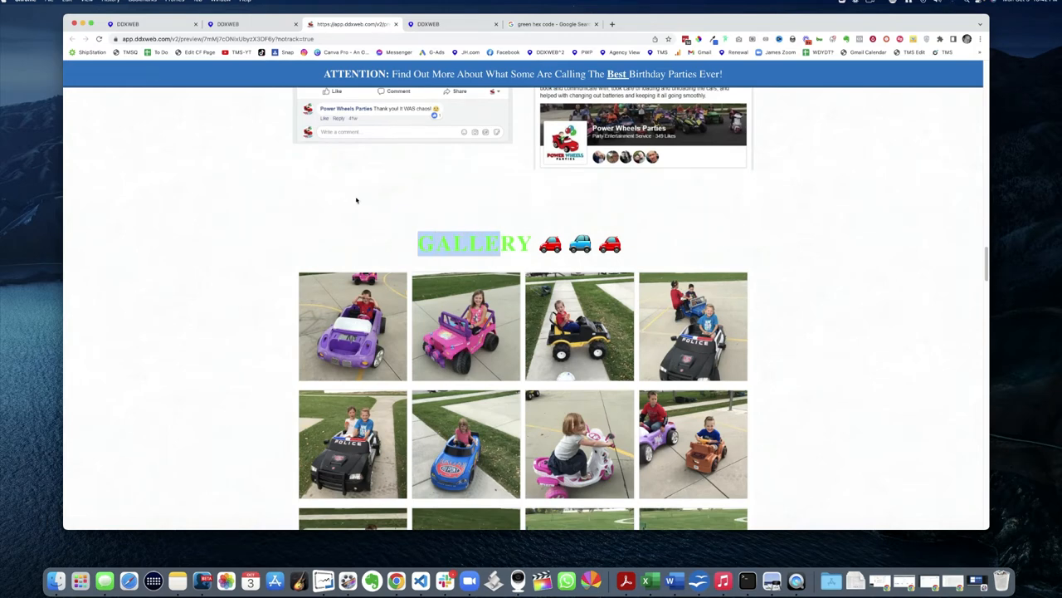
scroll("down", 3)
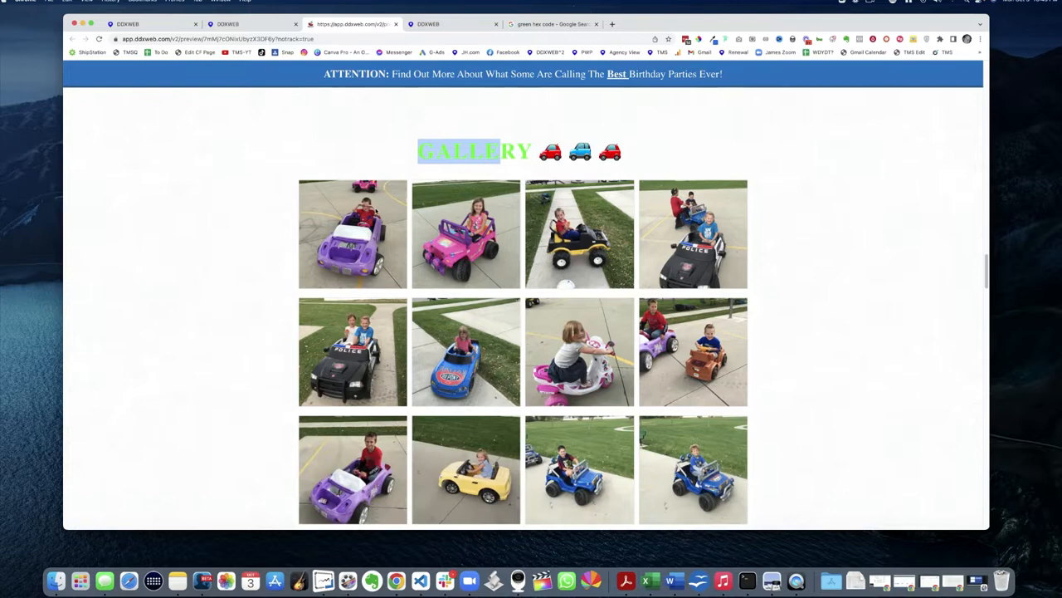
scroll("down", 3)
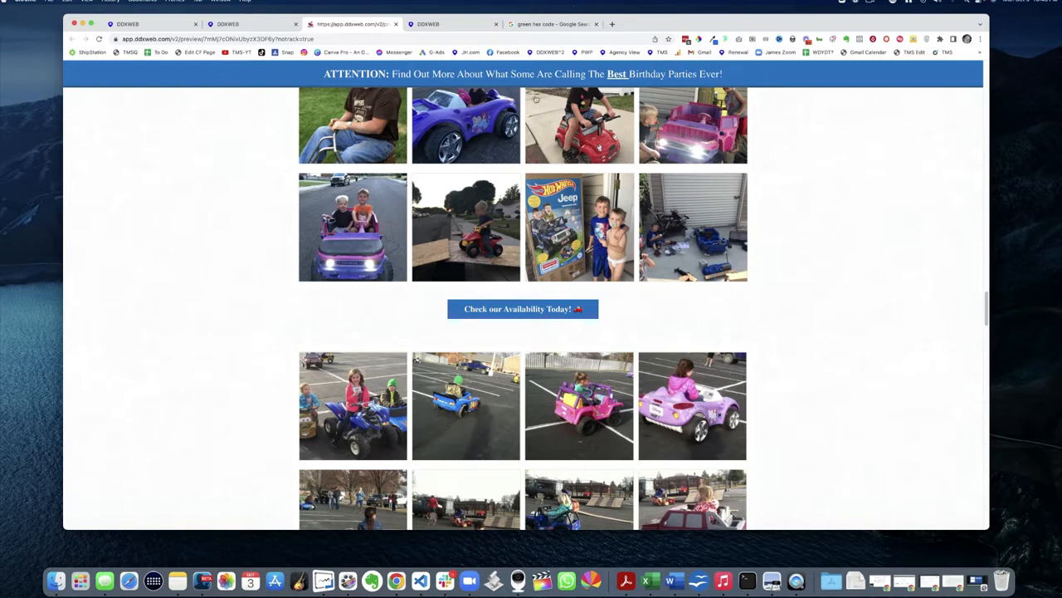
left_click(552, 23)
type("purple hex code")
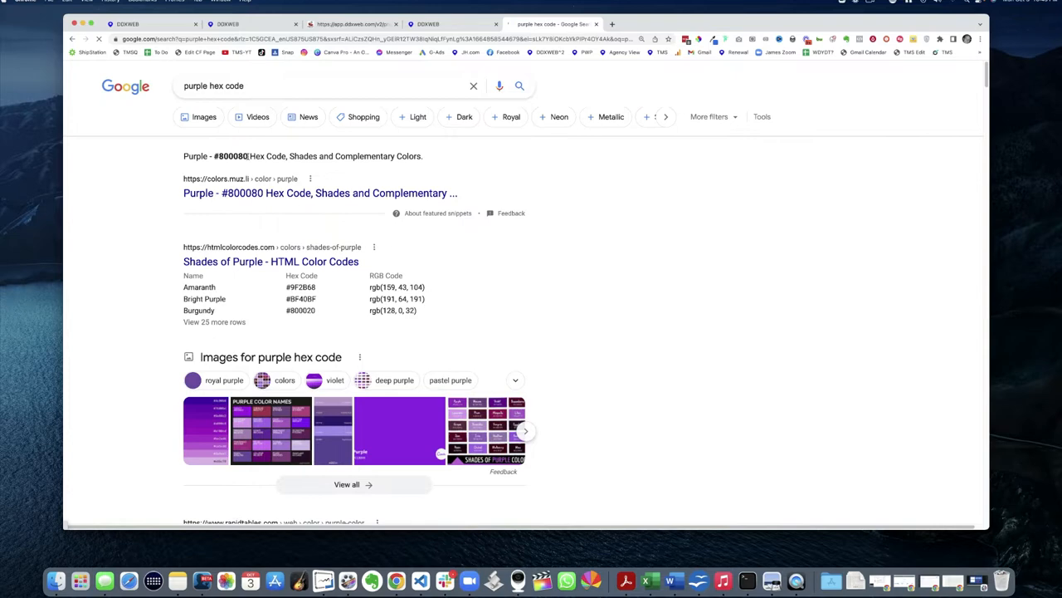
Step: Copy the purple hex code #800080 from the Google results
right_click(231, 156)
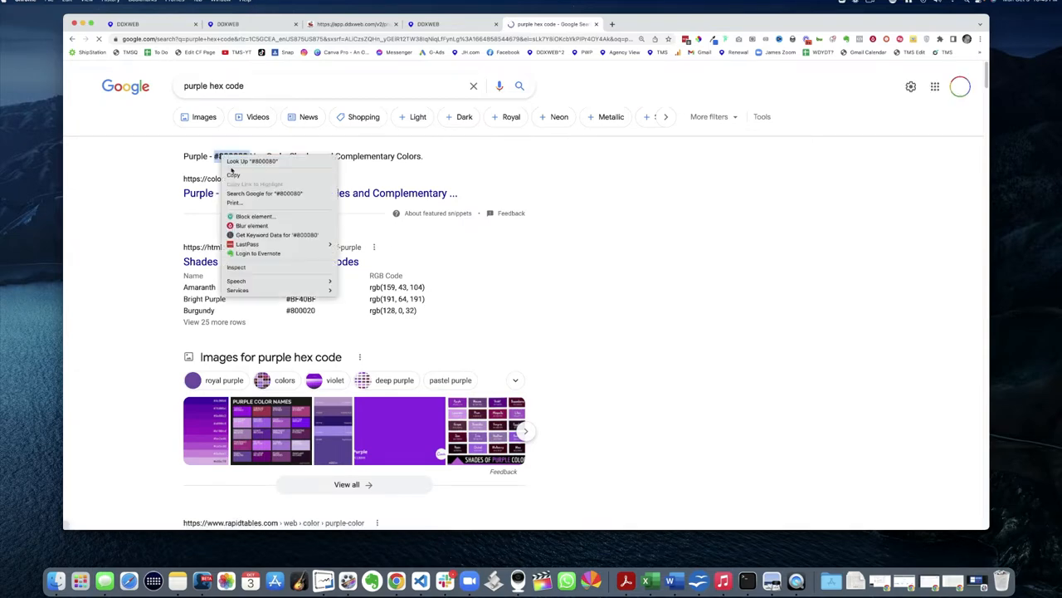
left_click(448, 24)
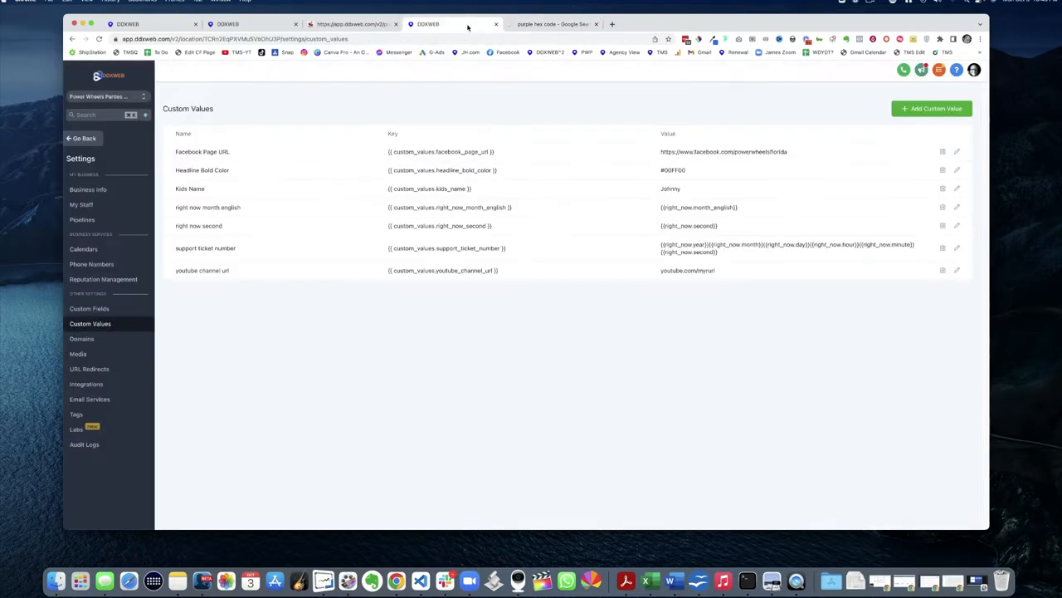
Step: Add a custom value named Button Color with value #800080 and save it
left_click(931, 107)
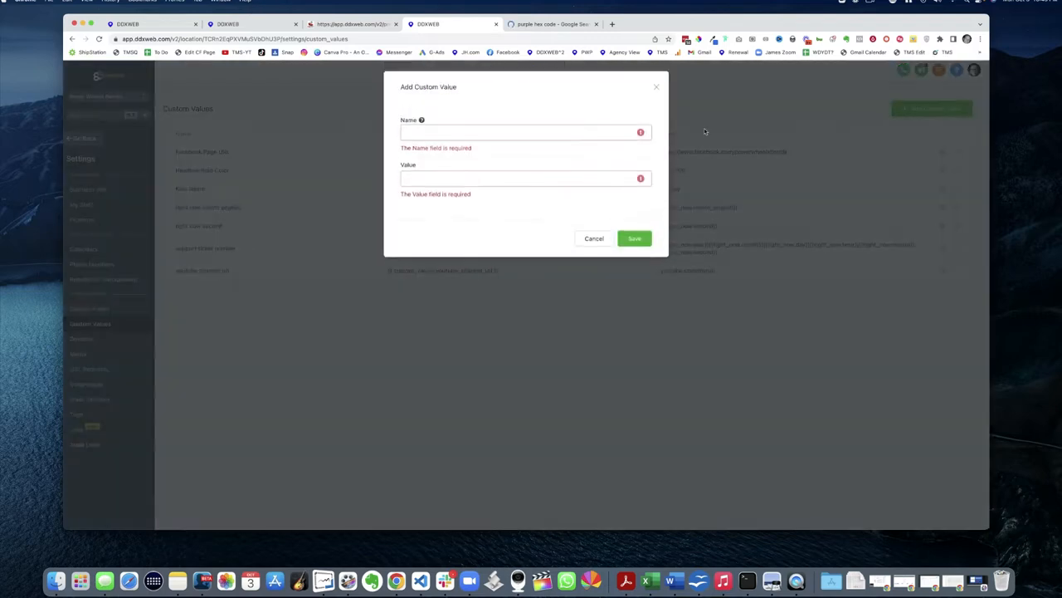
left_click(525, 133)
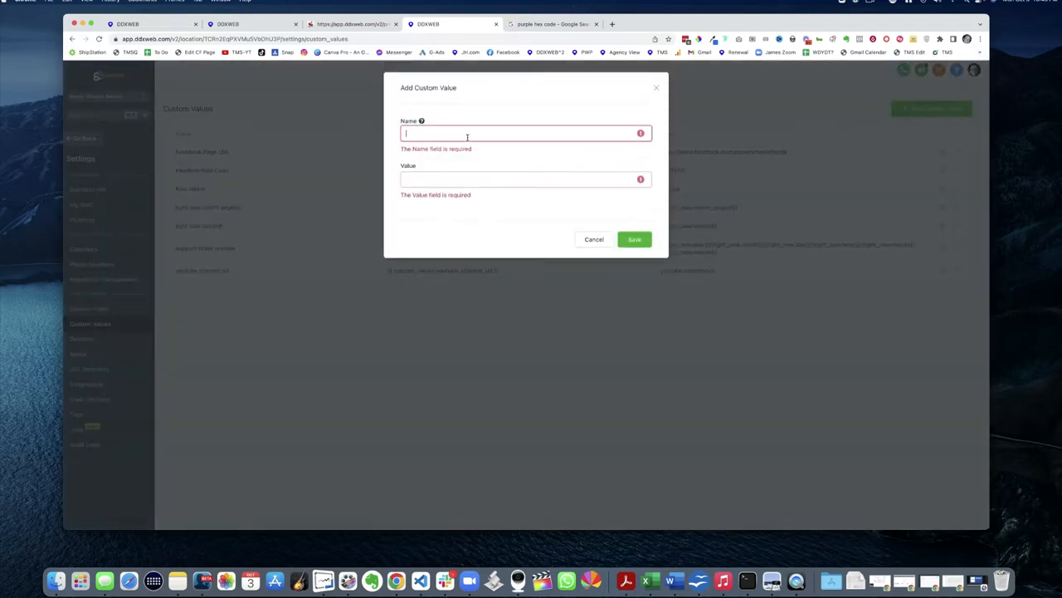
type("Button Color")
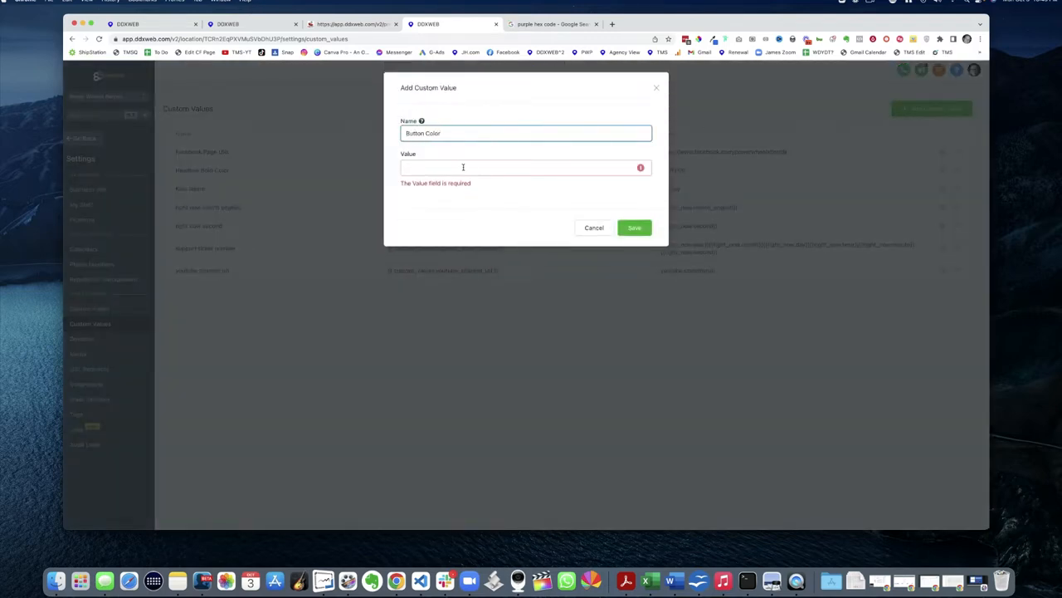
type("#800080")
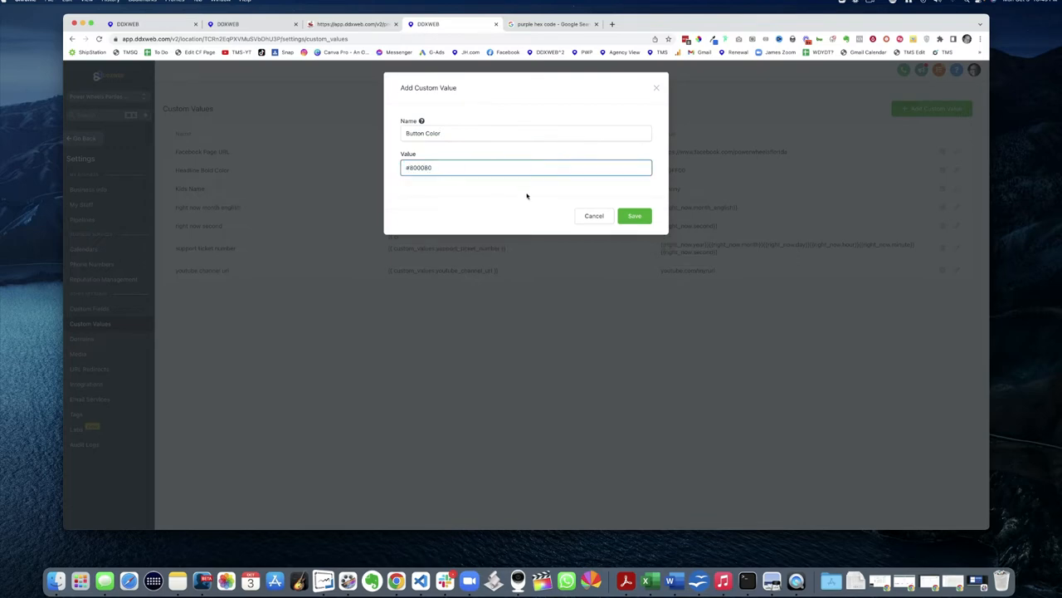
left_click(634, 216)
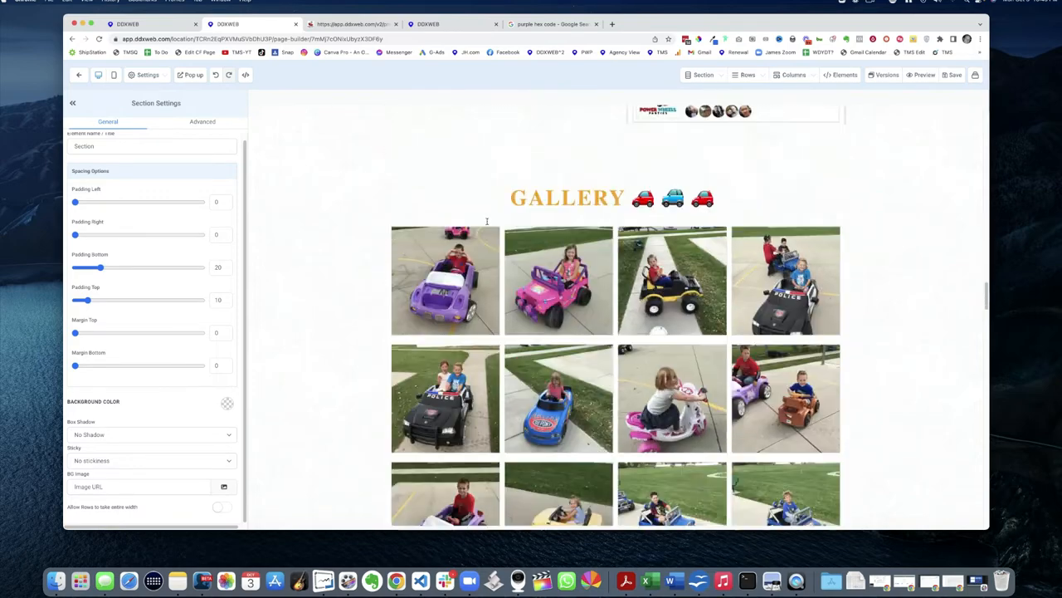
Step: Add a Button Color custom colour {{ custom_values button_color }} as the availability button's background
left_click(613, 163)
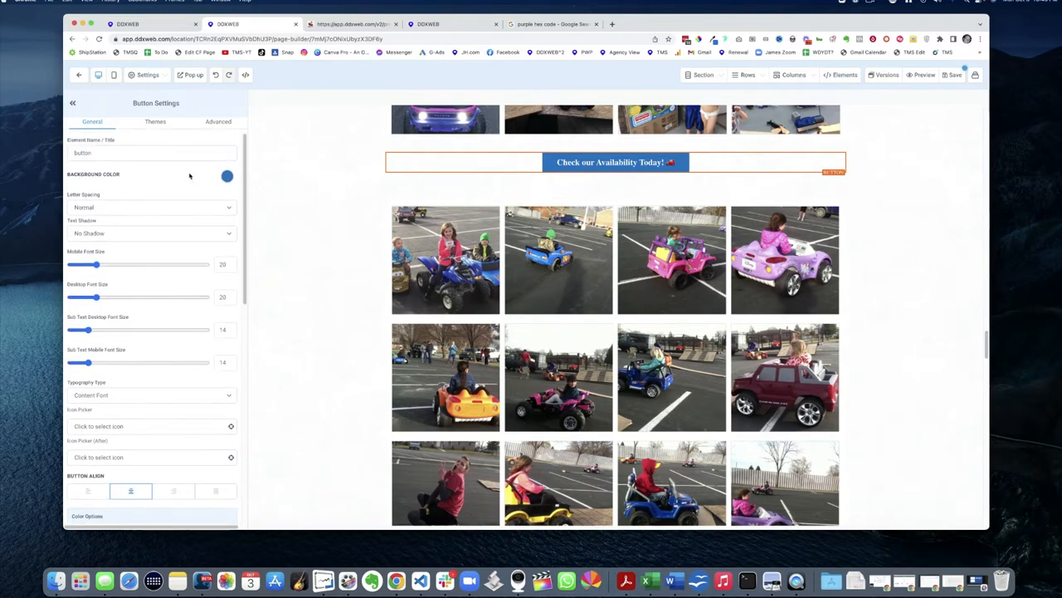
left_click(226, 176)
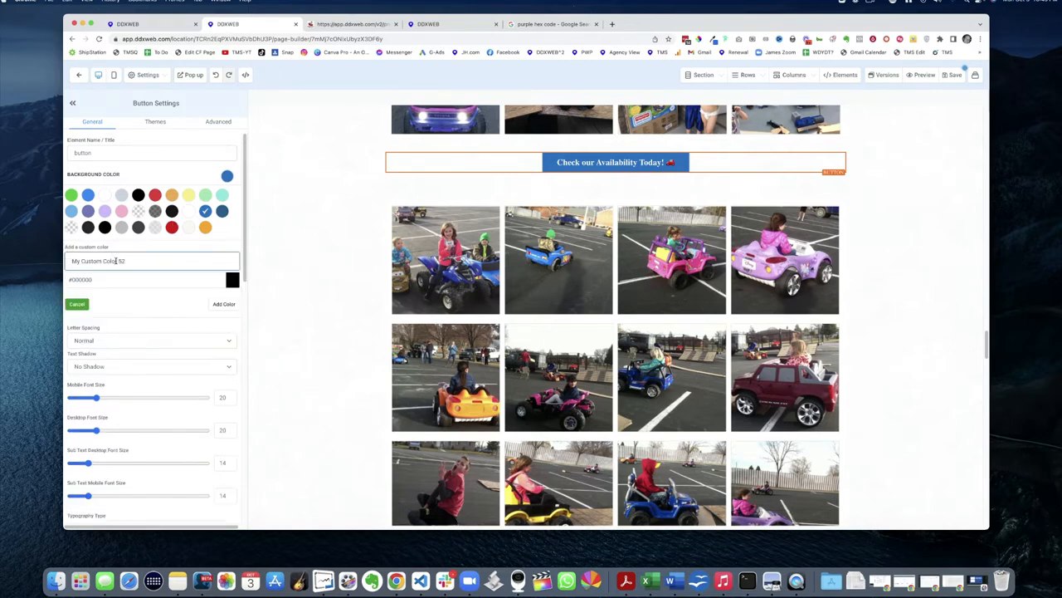
type("Button Co")
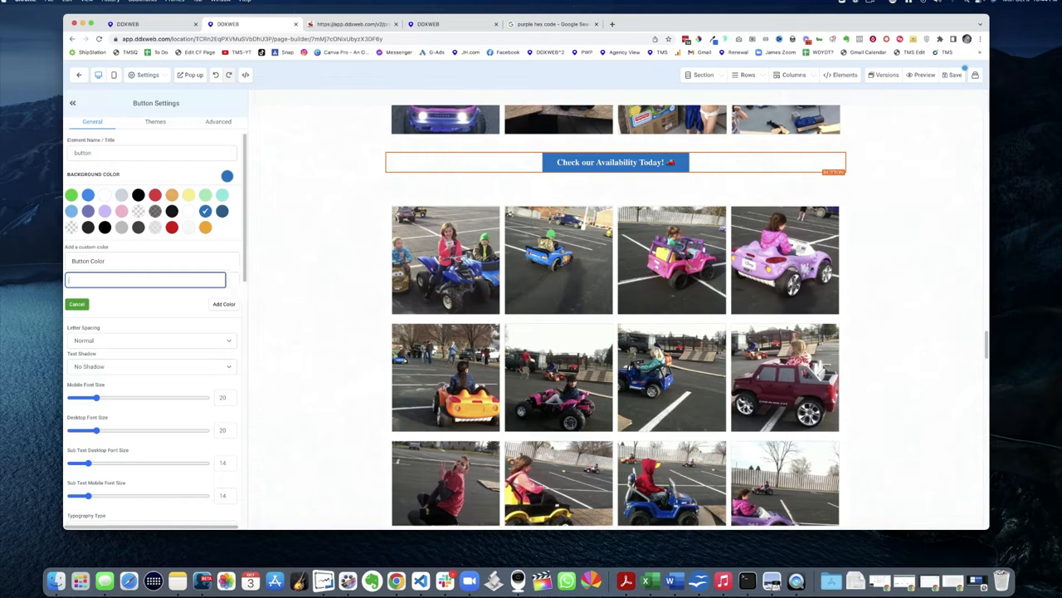
type("{{ custom_values button_color }}")
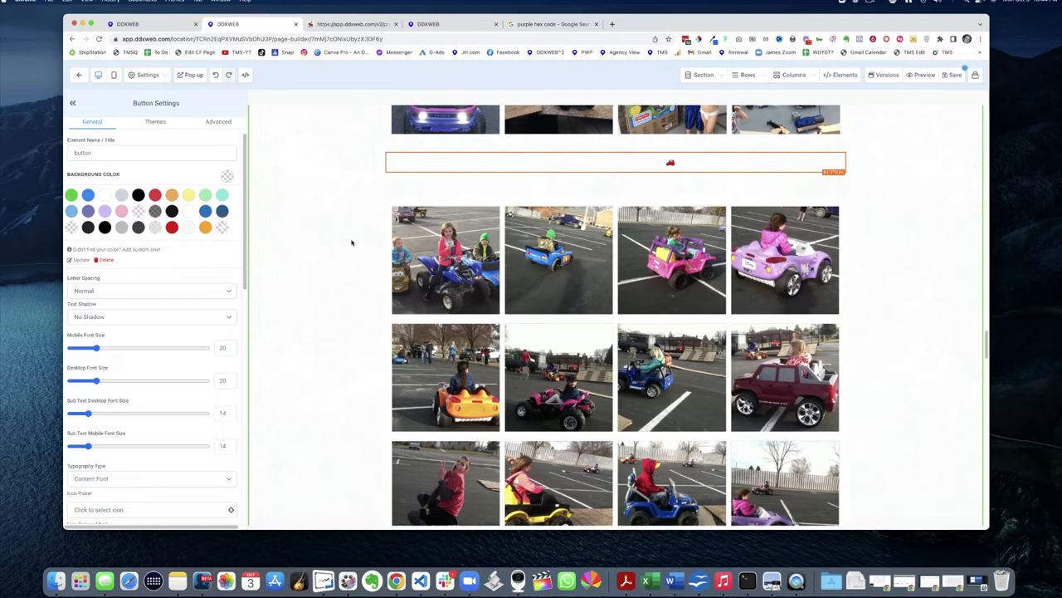
left_click(615, 162)
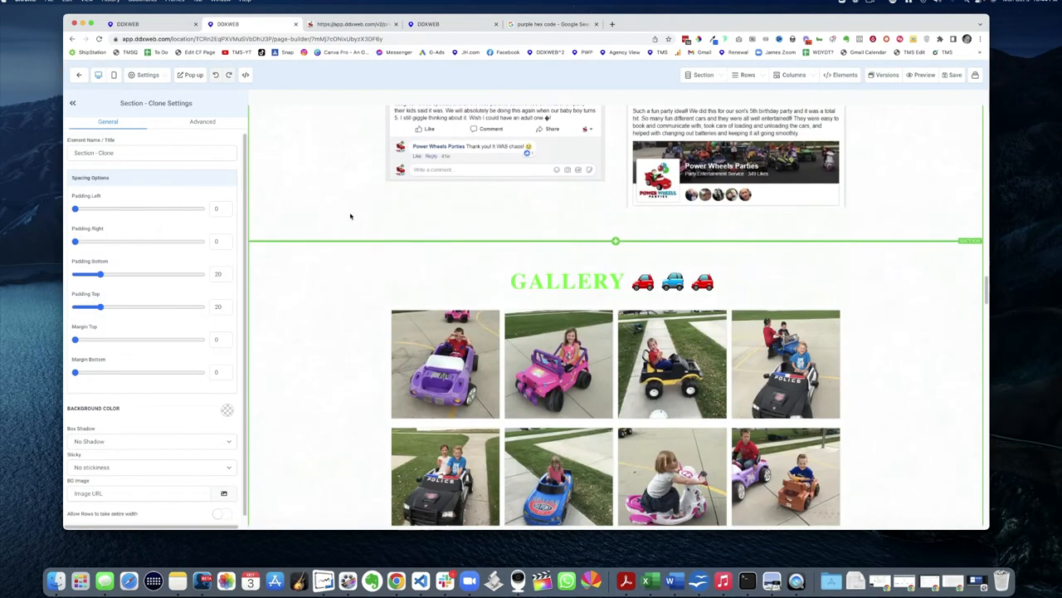
Step: Re-add the button's custom background colour {{ custom_values button_color }} named Button Color
scroll("down", 3)
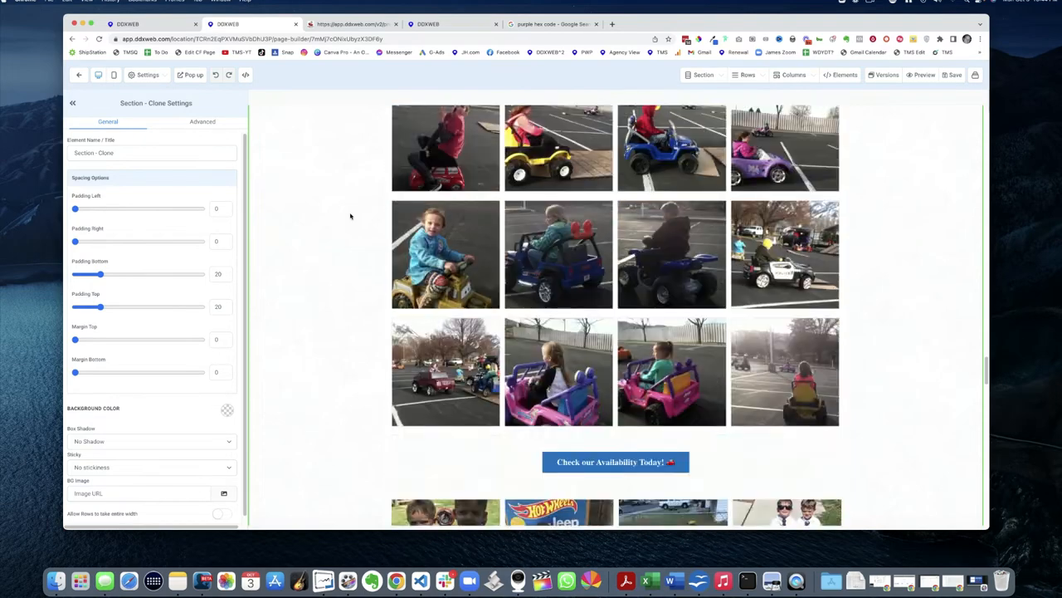
left_click(617, 387)
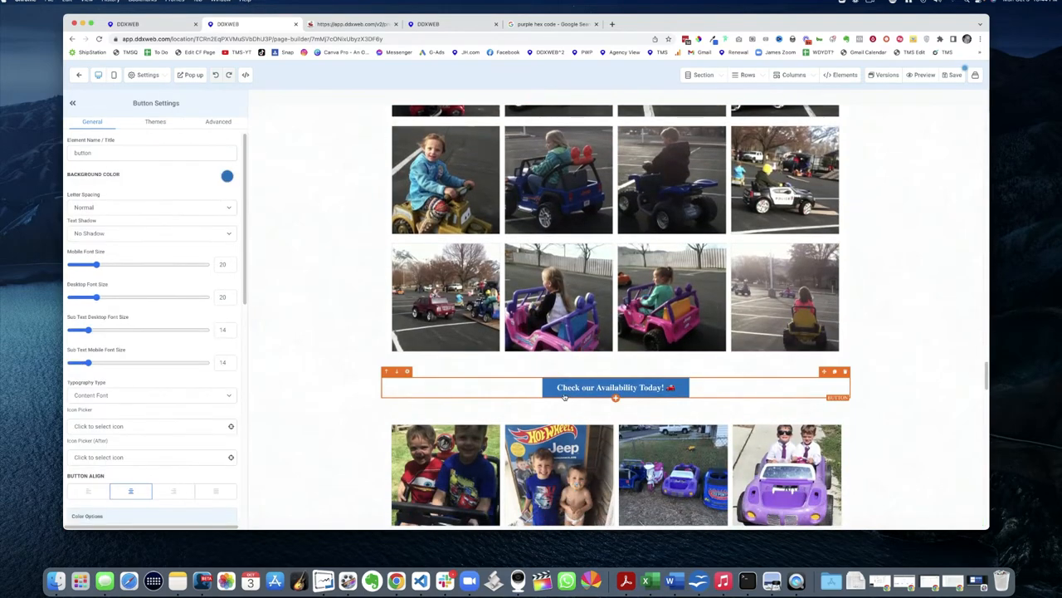
left_click(226, 176)
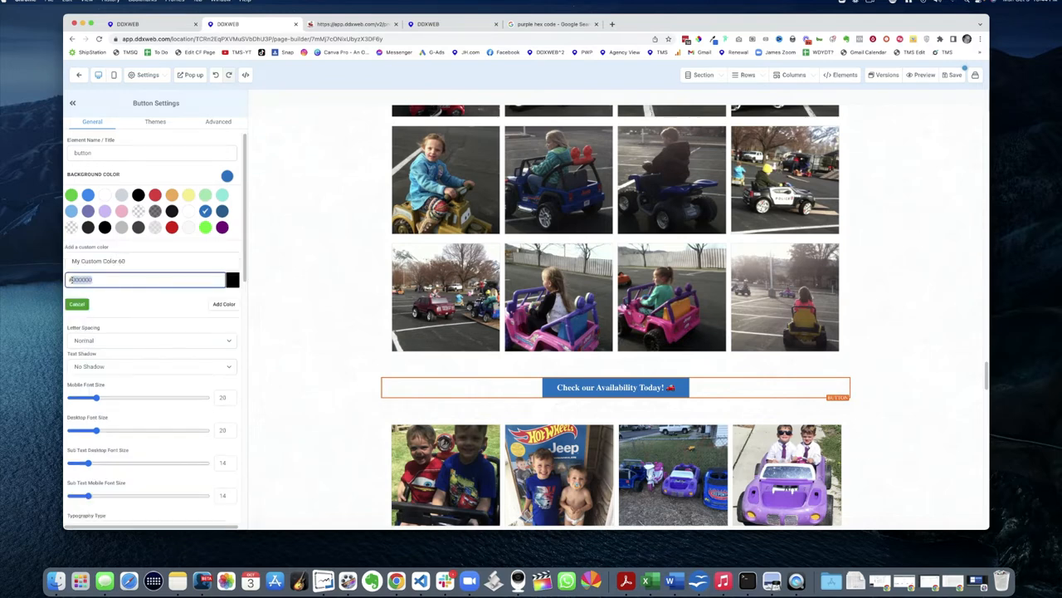
type("{{ custom_values button_color }}")
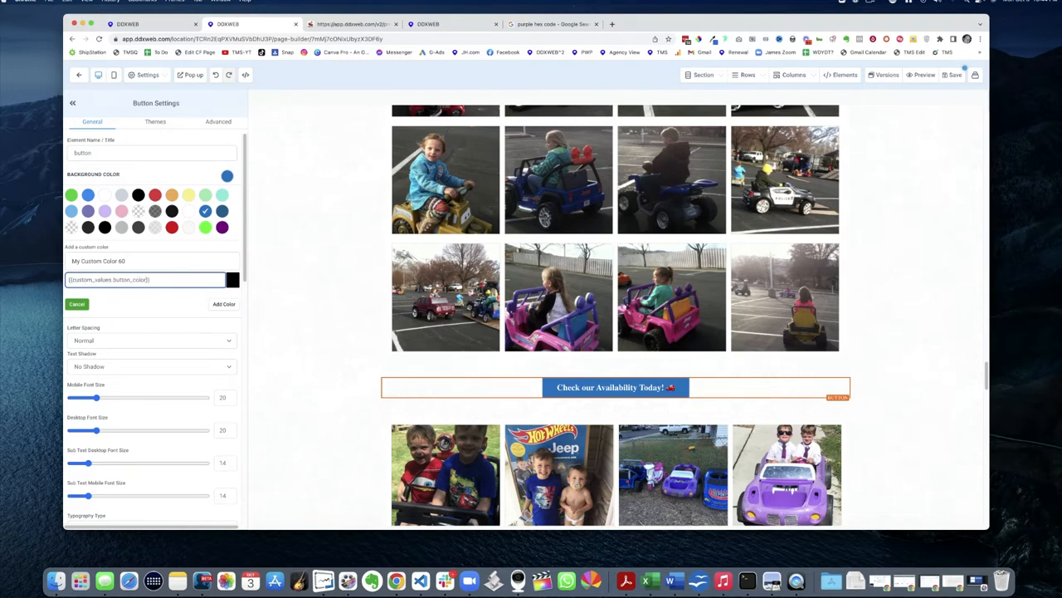
double_click(98, 261)
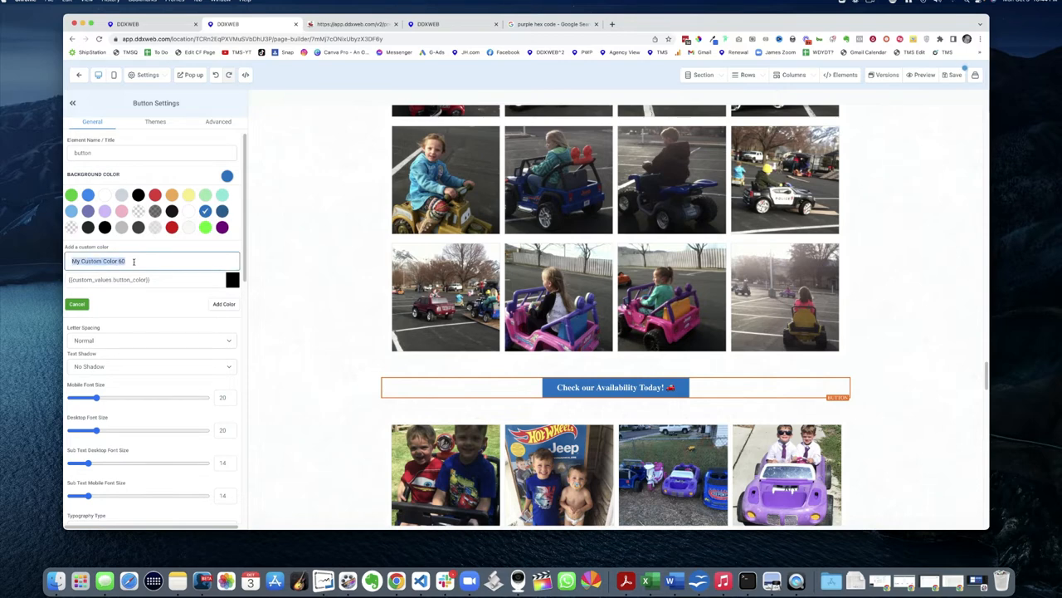
type("Button col")
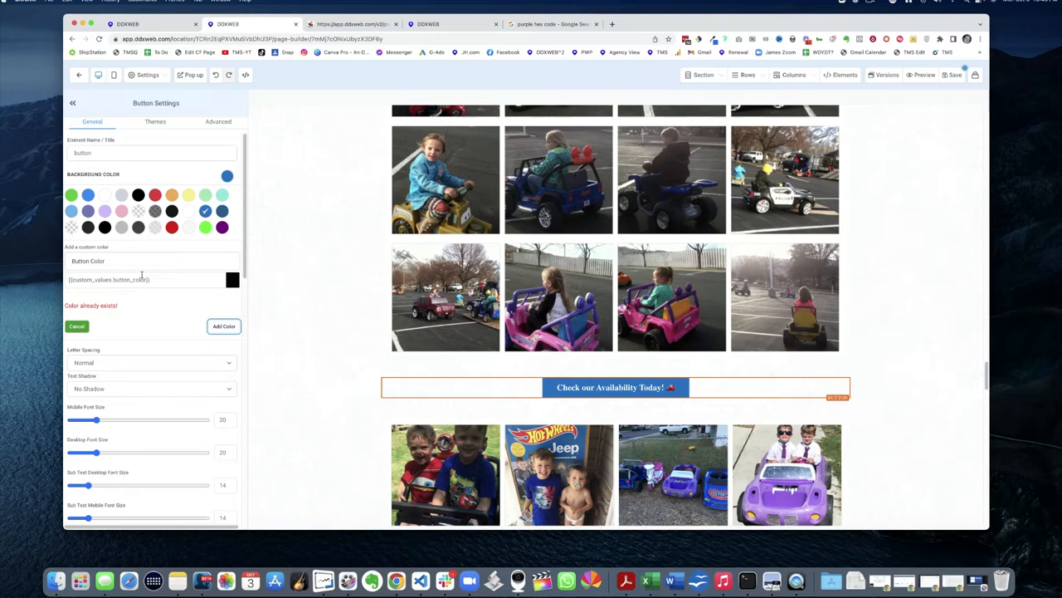
Step: Apply the Button Color custom colour so the availability button turns purple
left_click(223, 228)
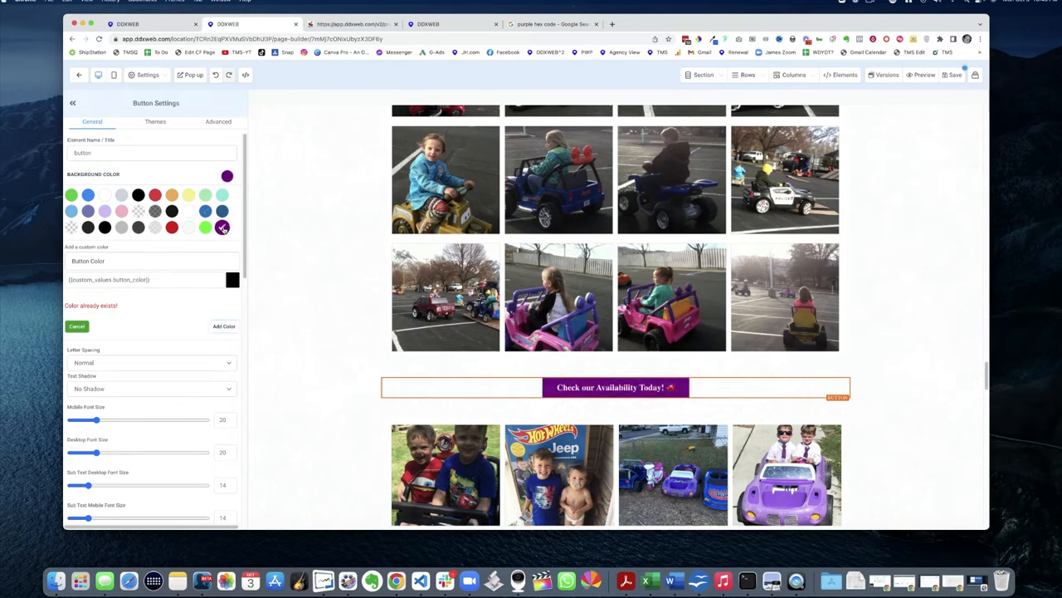
left_click(222, 226)
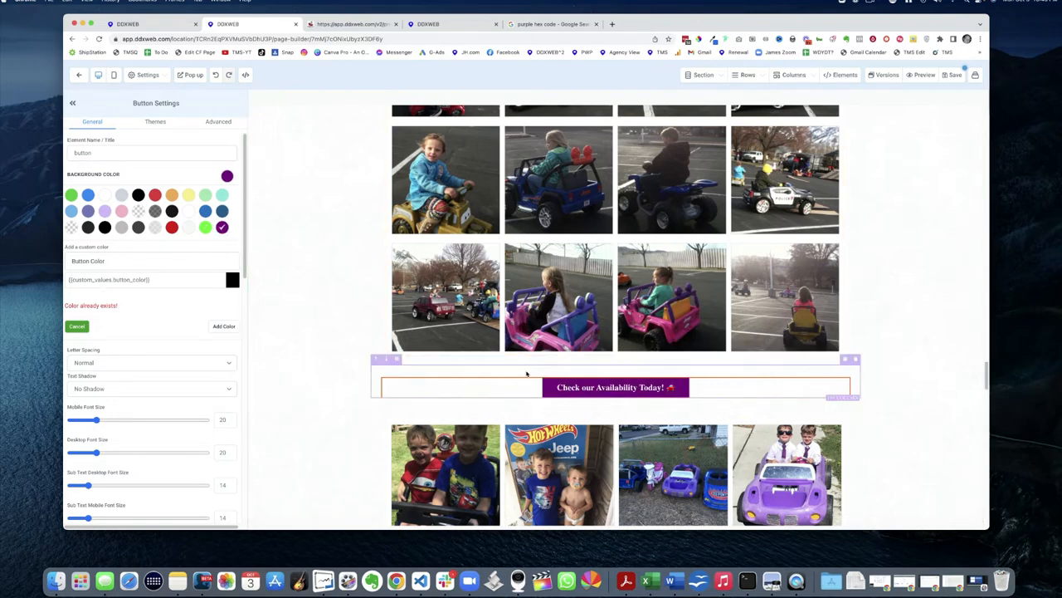
left_click(223, 227)
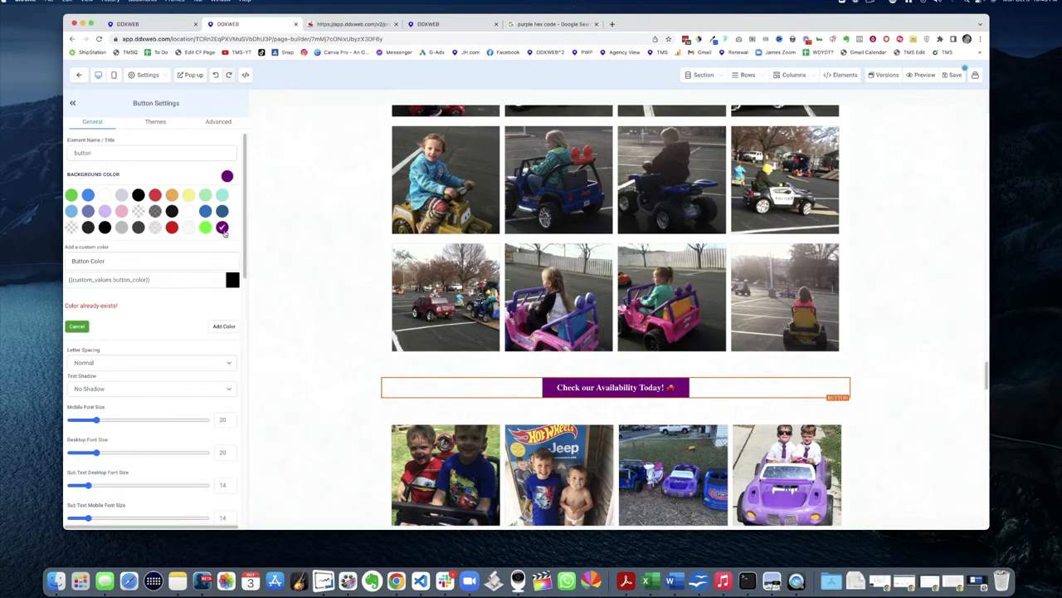
scroll("down", 3)
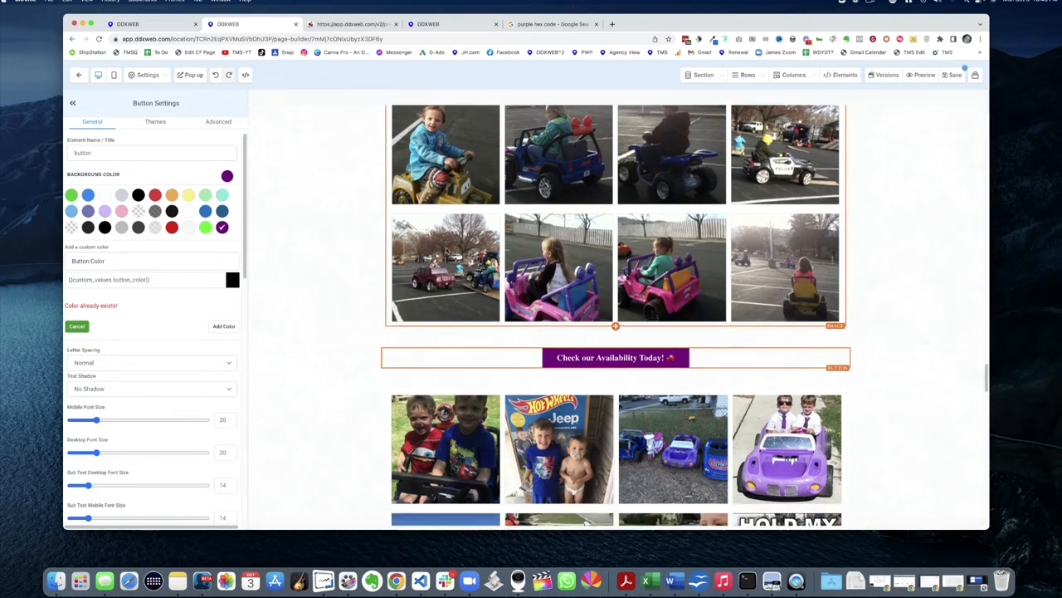
scroll("down", 3)
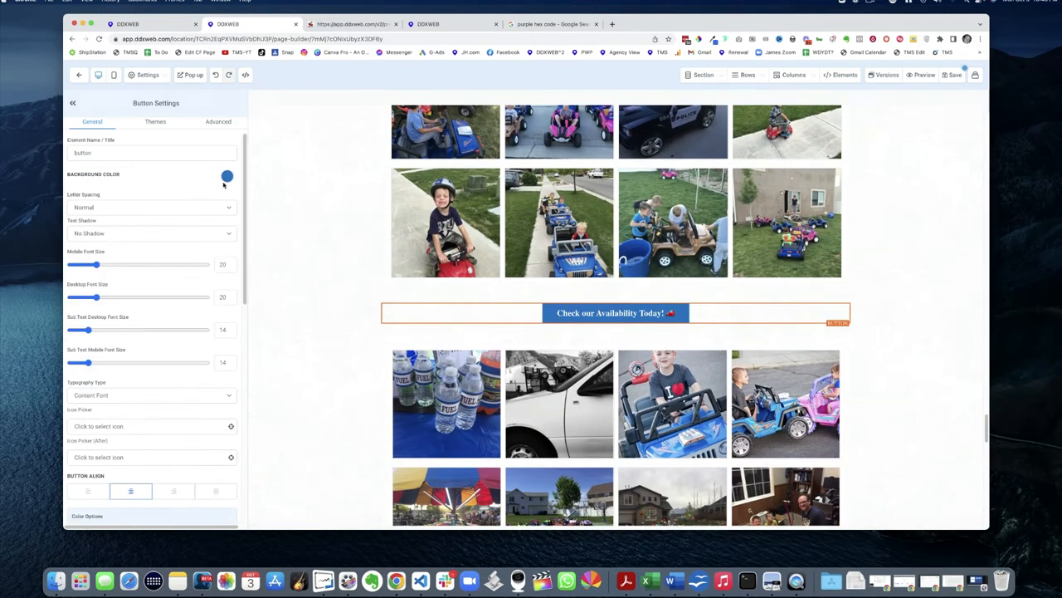
Step: Set the remaining blue availability buttons' backgrounds to the Button Color custom value
left_click(228, 176)
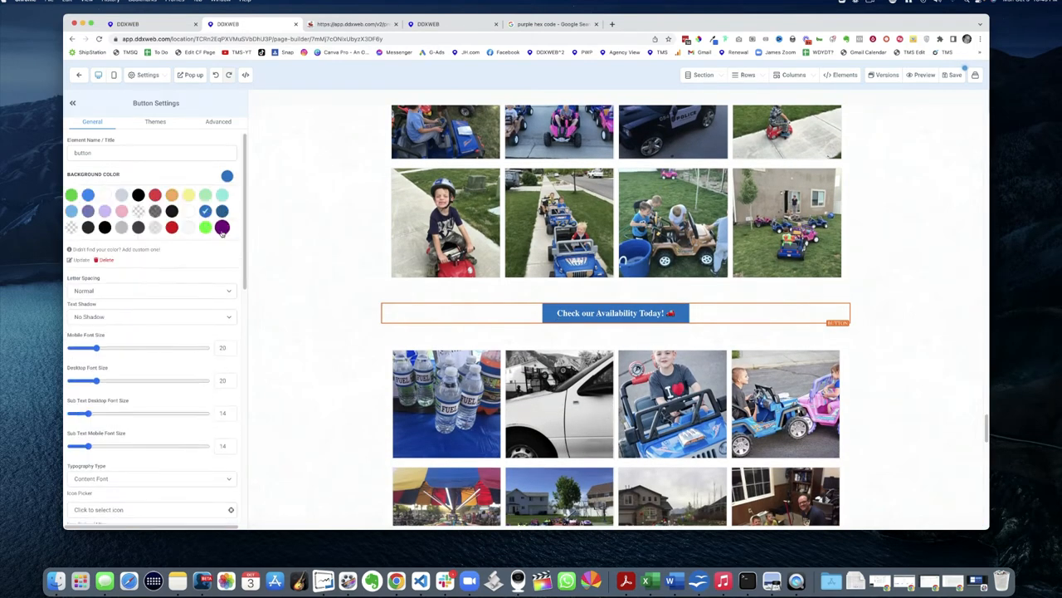
left_click(222, 226)
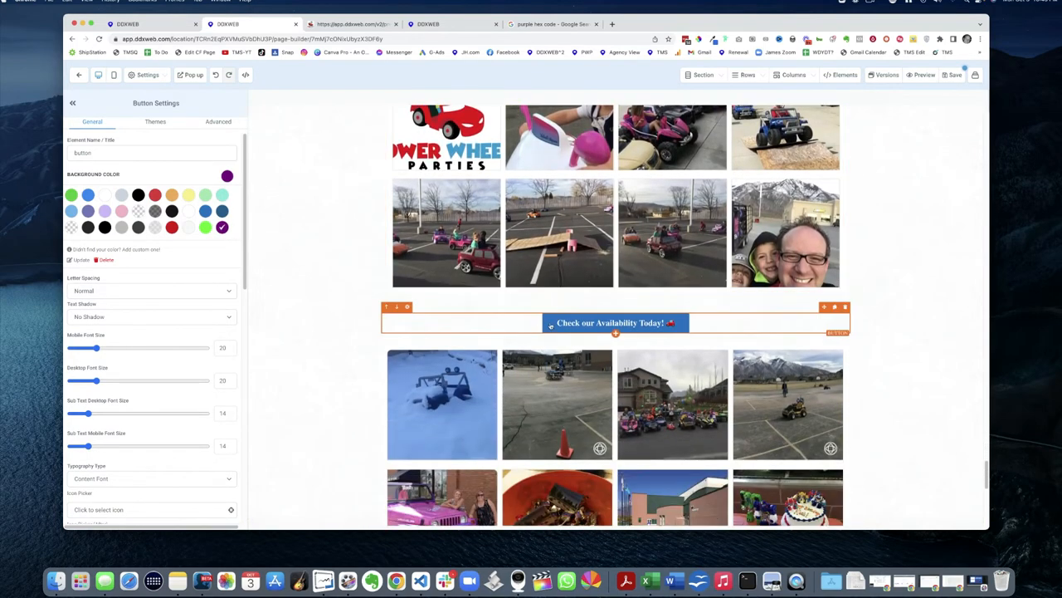
left_click(228, 176)
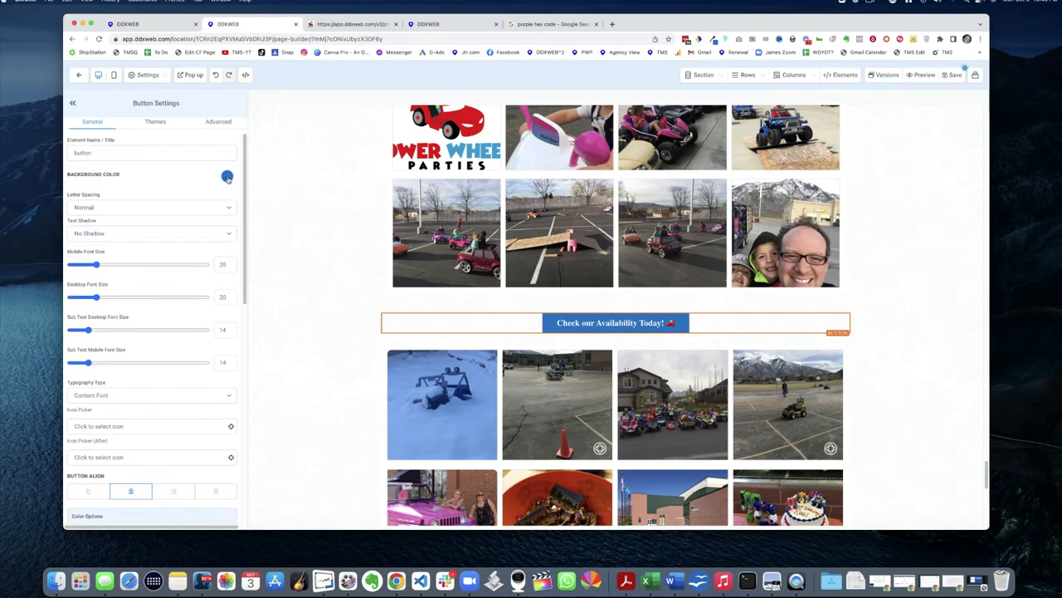
left_click(228, 176)
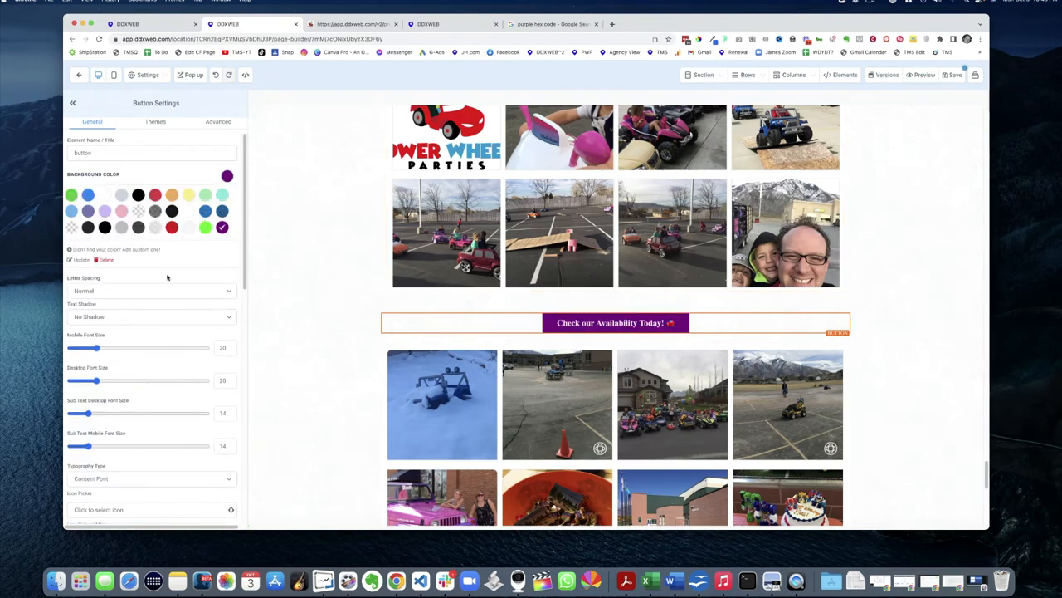
mouse_move(340, 268)
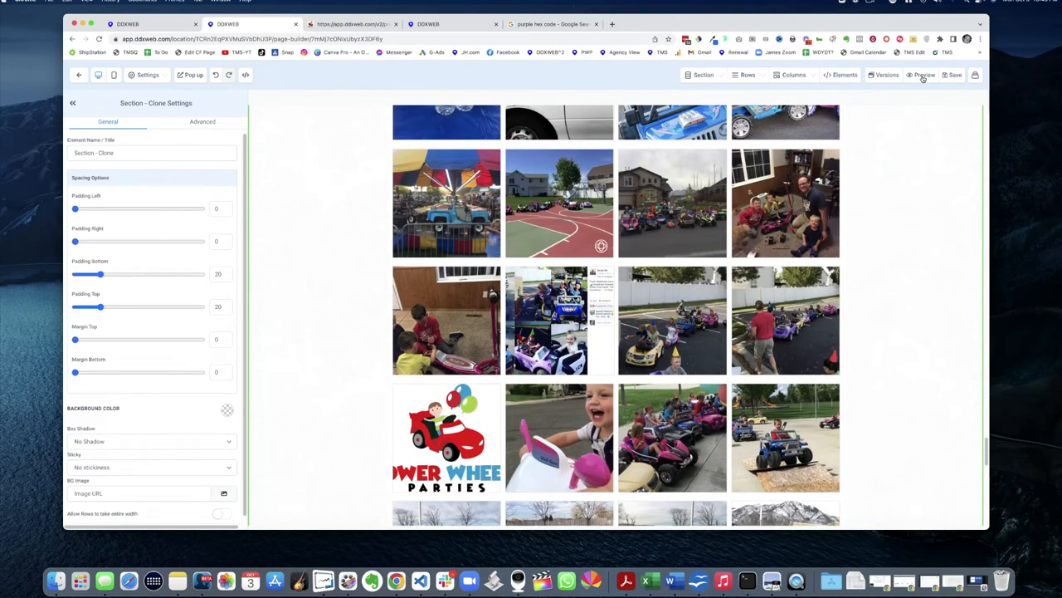
Step: Preview the funnel page and scroll to confirm all availability buttons are purple
left_click(923, 75)
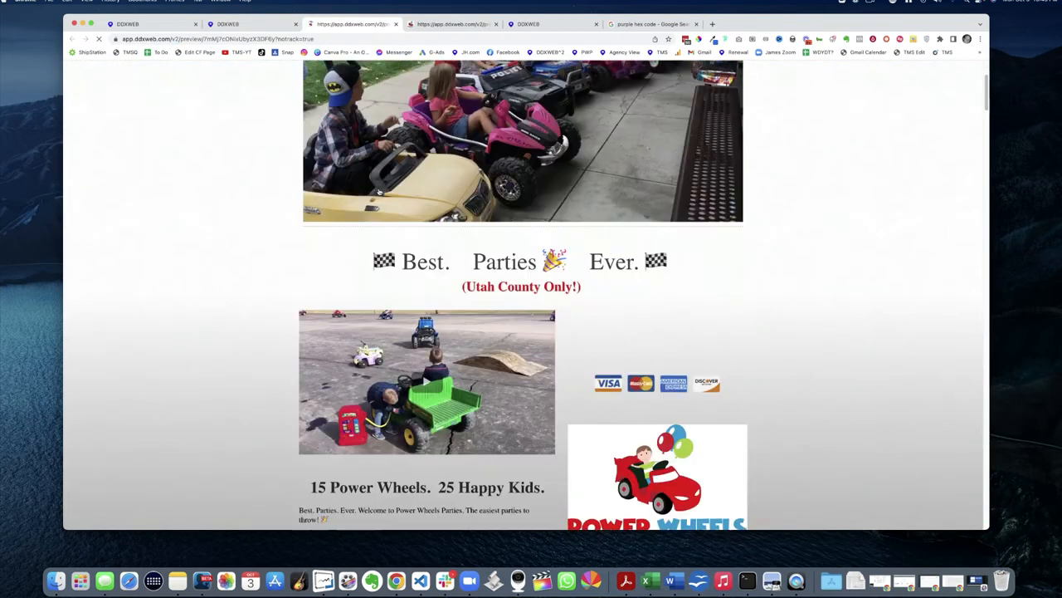
scroll("down", 3)
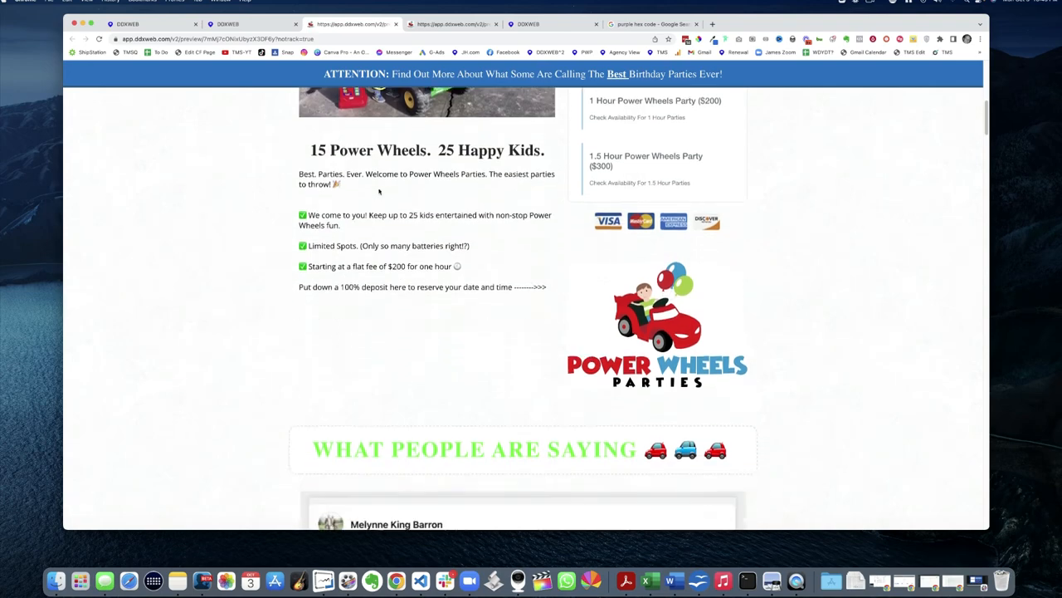
scroll("down", 3)
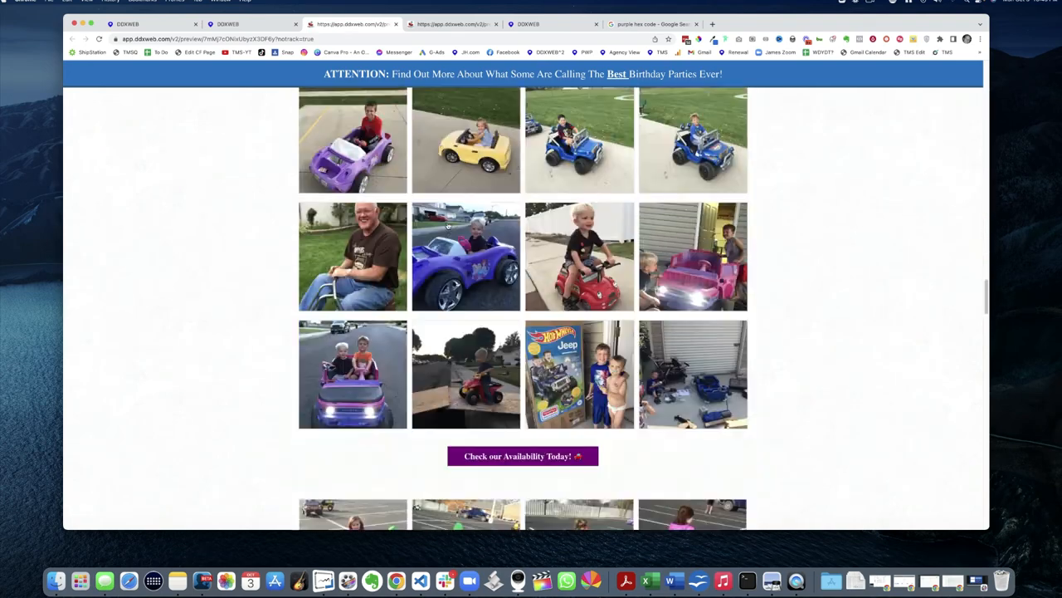
scroll("down", 3)
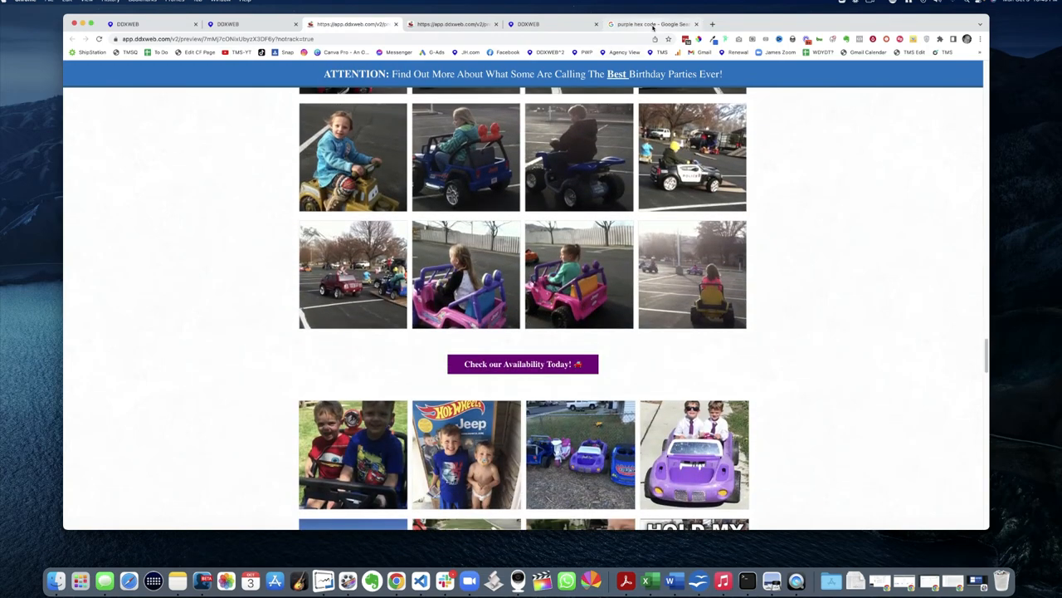
left_click(651, 23)
type("turquoise hex code")
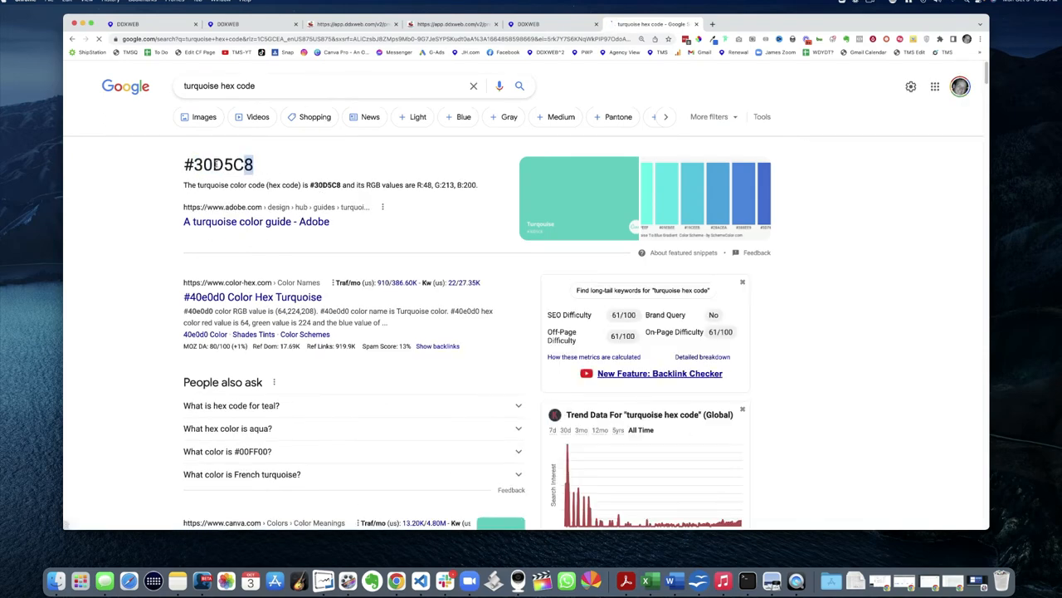
Step: Copy the turquoise hex code #30D5C8 from the Google results
right_click(219, 164)
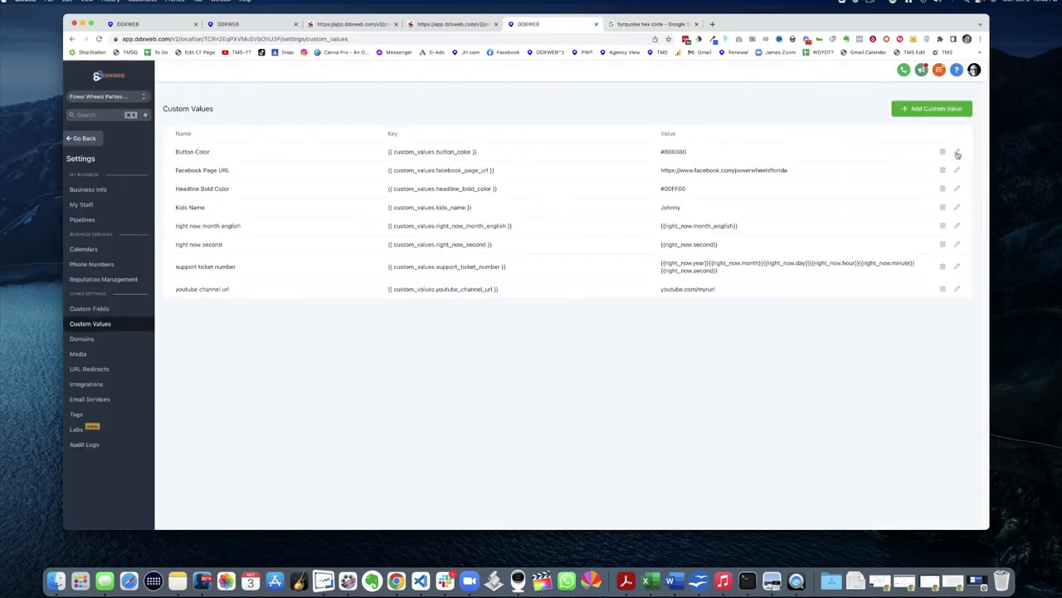
Step: Edit the Button Color custom value to #30D5C8 and save it
left_click(957, 153)
type("#30D5C8")
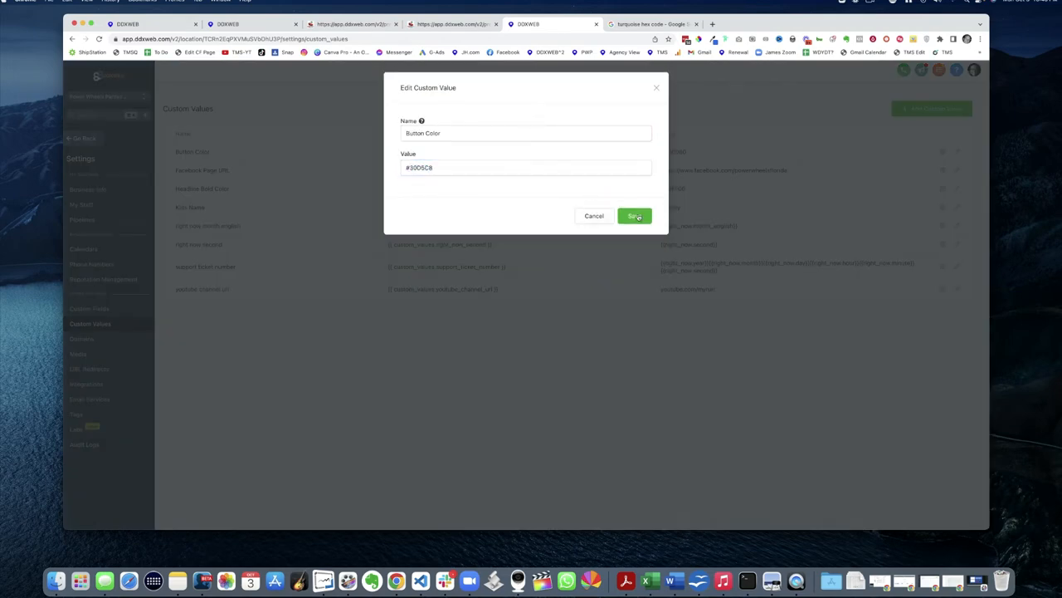
left_click(634, 216)
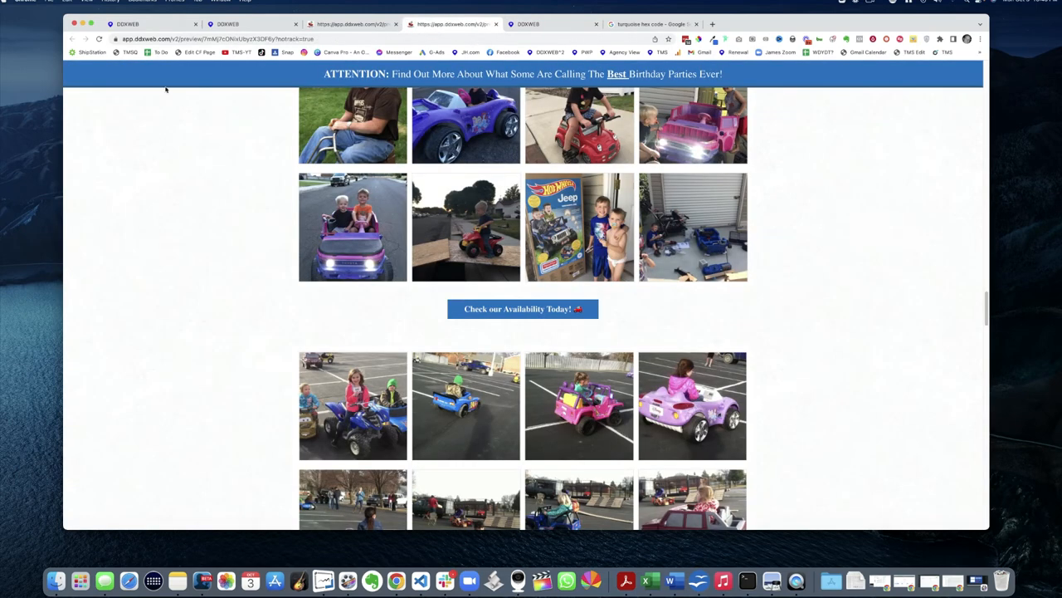
Step: Scroll the reloaded funnel page to confirm every availability button is turquoise
scroll("down", 3)
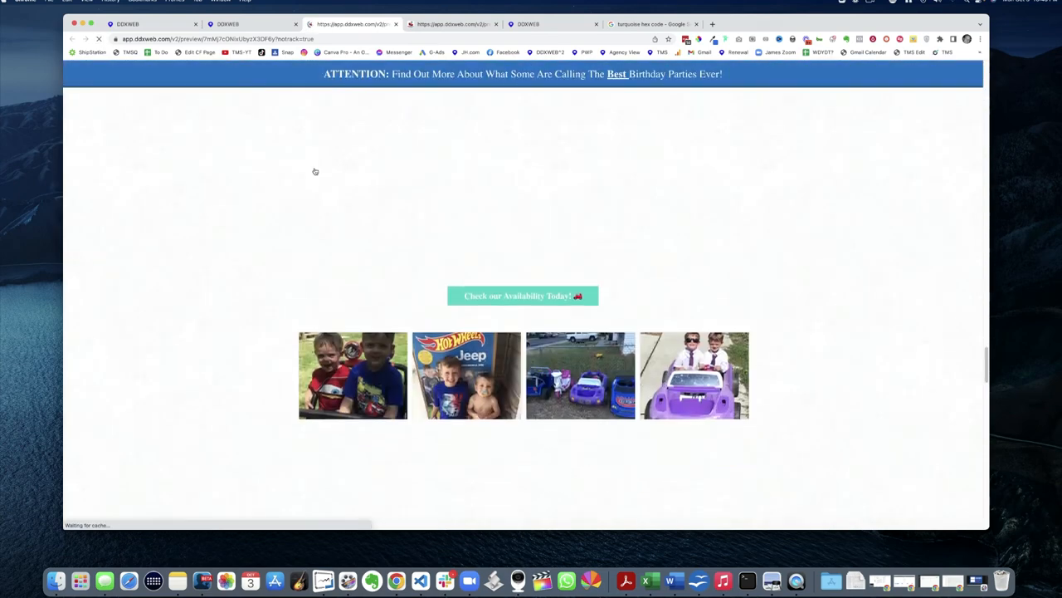
scroll("down", 3)
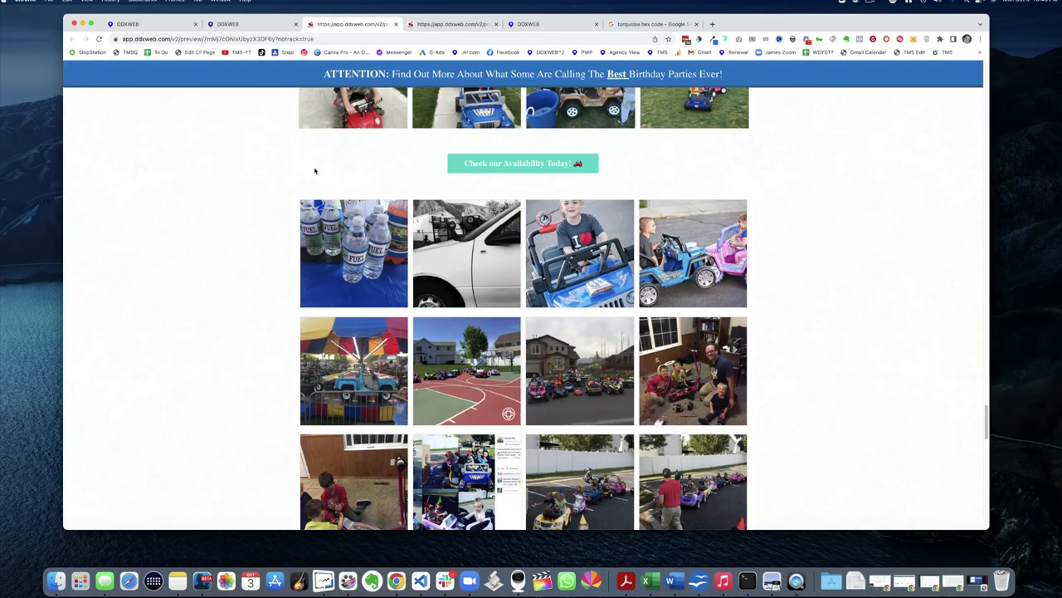
scroll("down", 3)
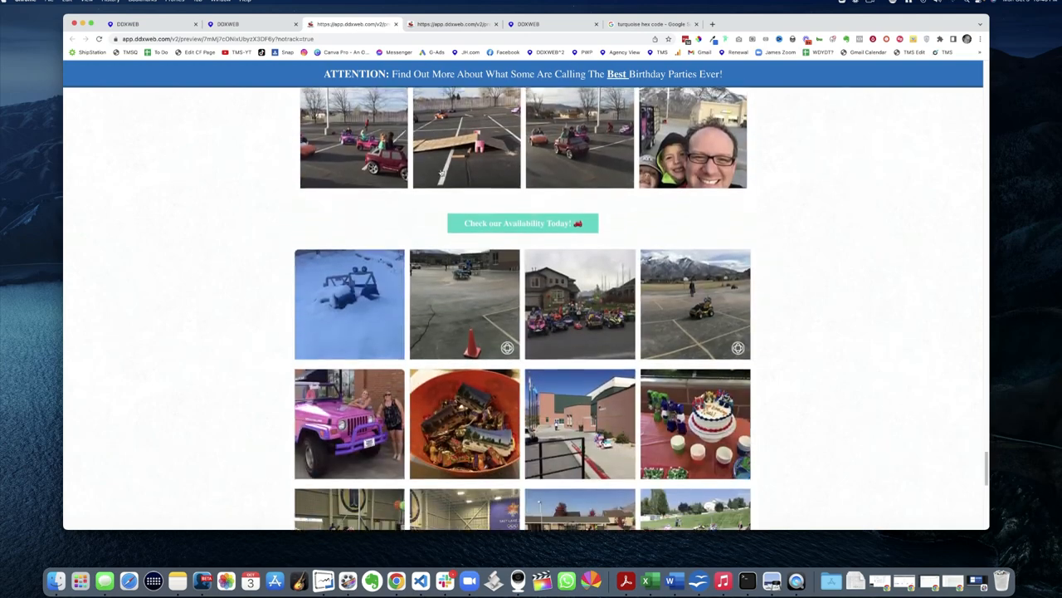
scroll("down", 3)
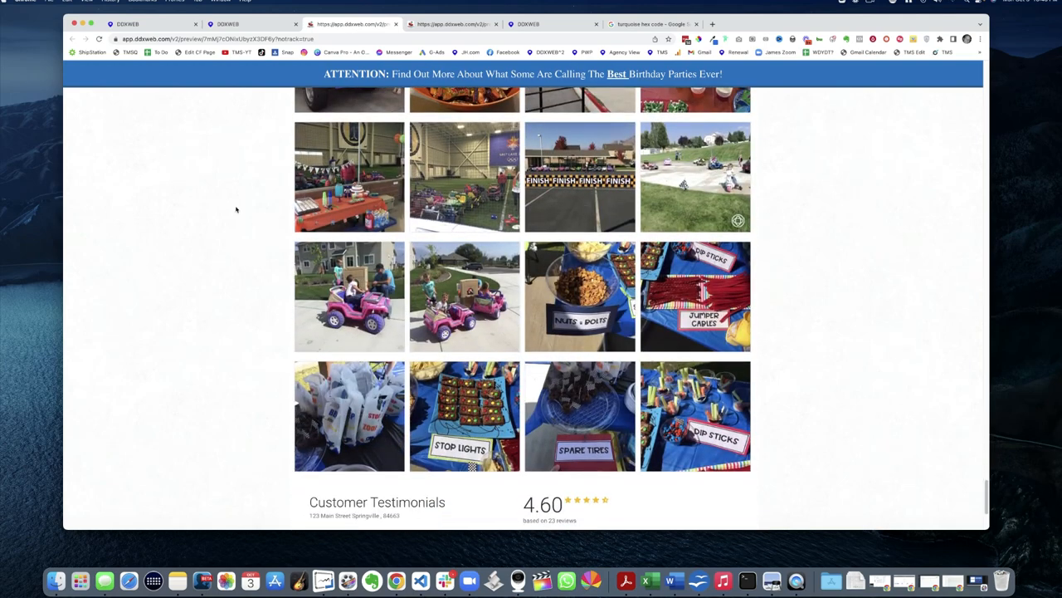